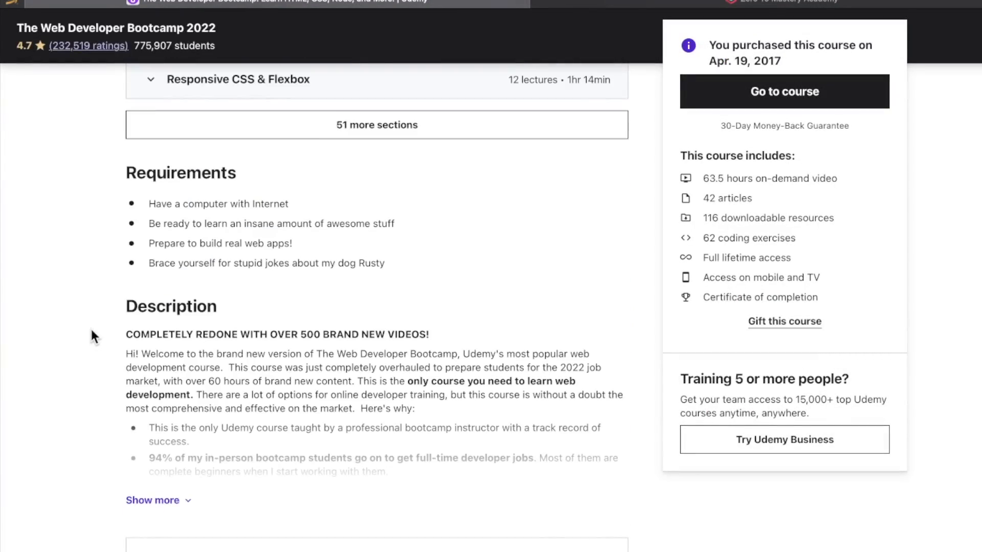
# Read through The Web Developer Bootcamp 2022 course page description.
pyautogui.scroll(-3)
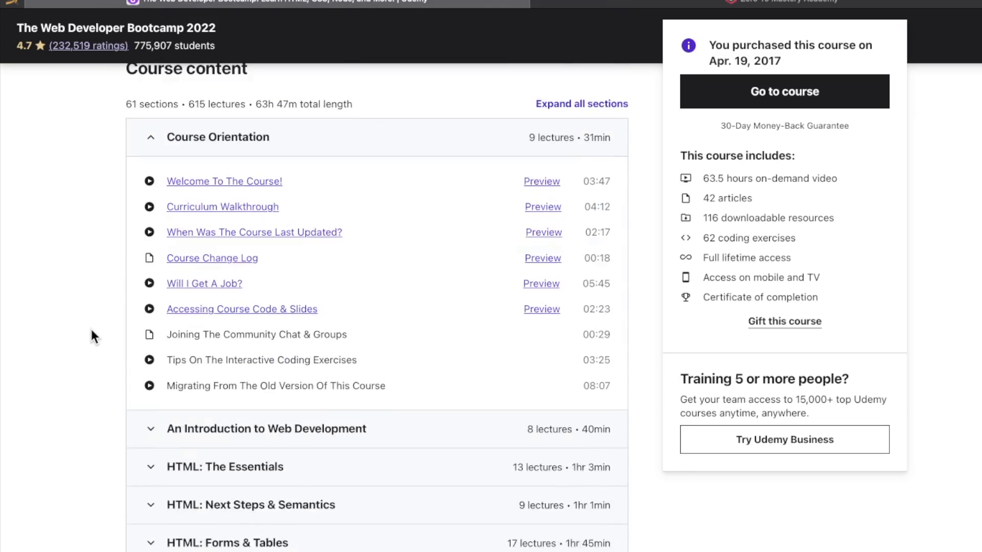
pyautogui.scroll(3)
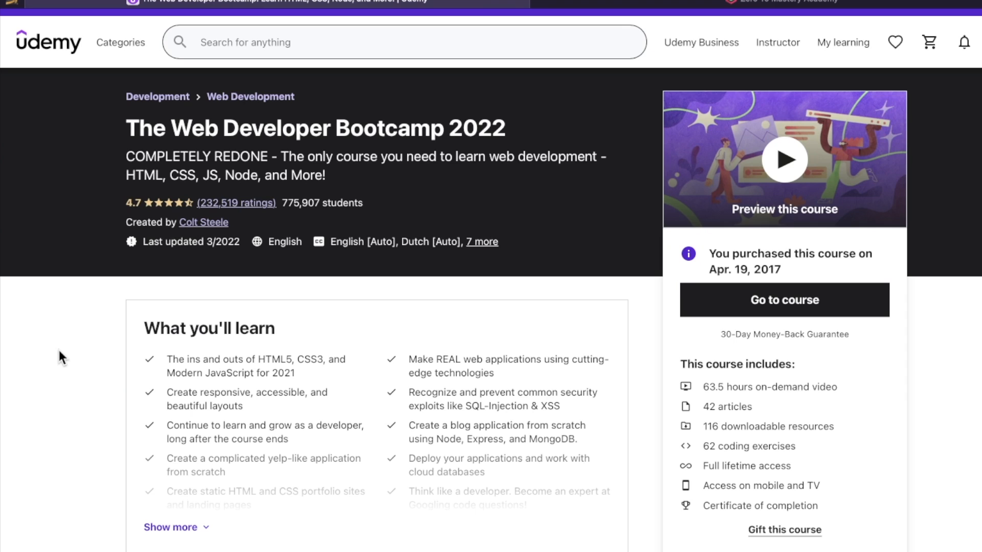
pyautogui.scroll(-3)
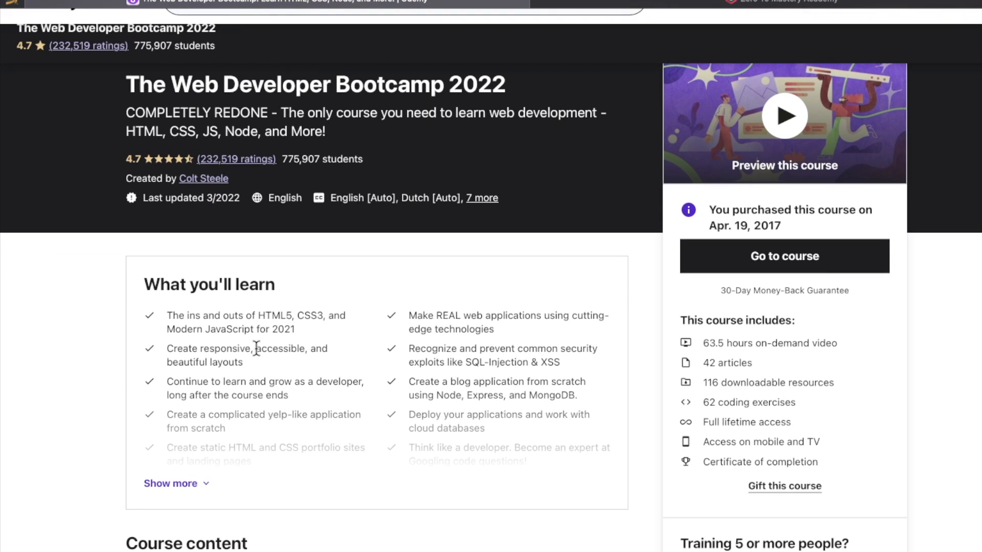
pyautogui.scroll(-3)
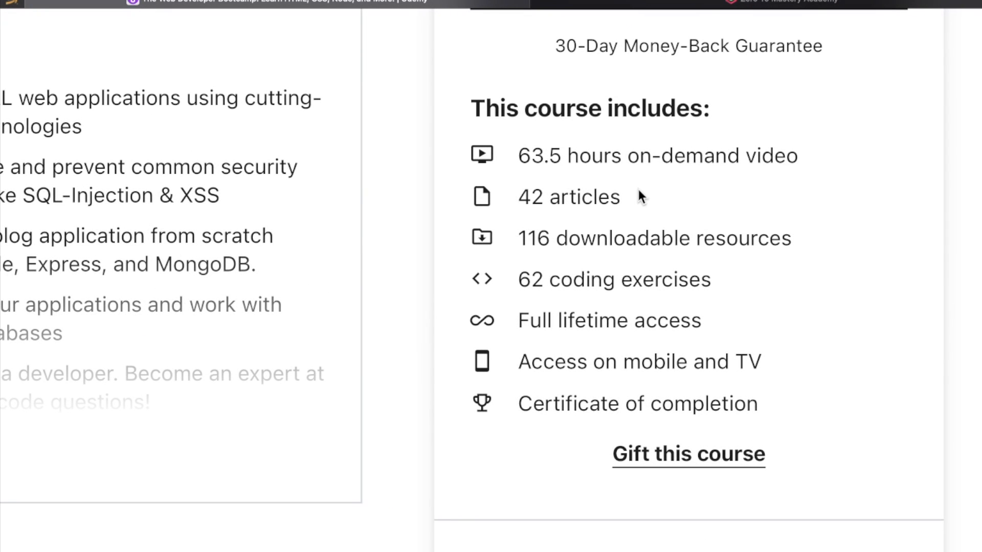
pyautogui.scroll(-3)
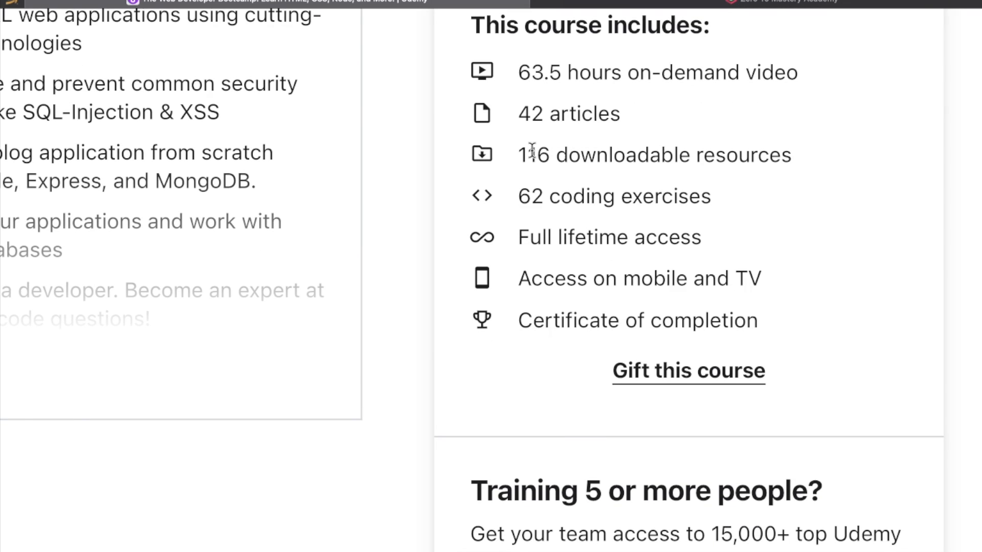
pyautogui.scroll(-3)
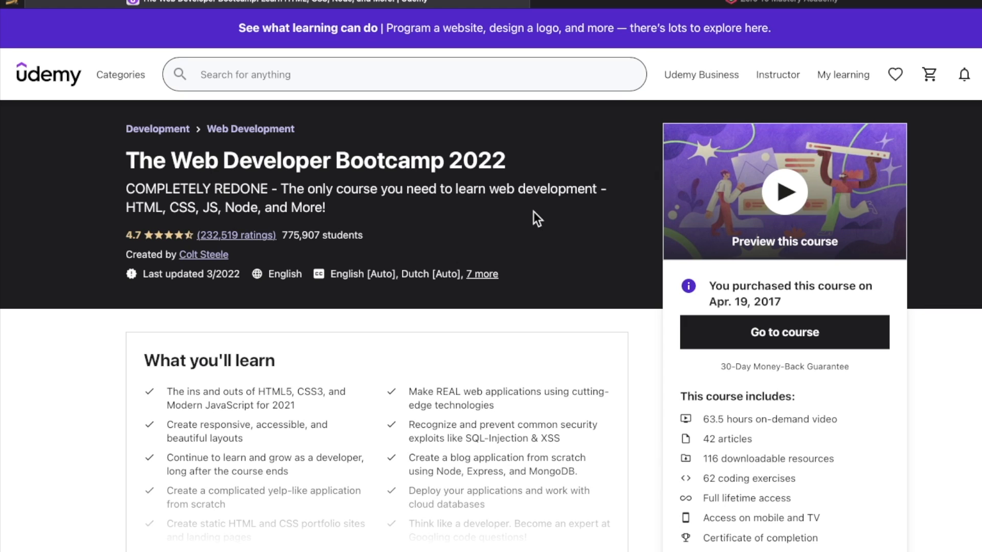
pyautogui.scroll(-3)
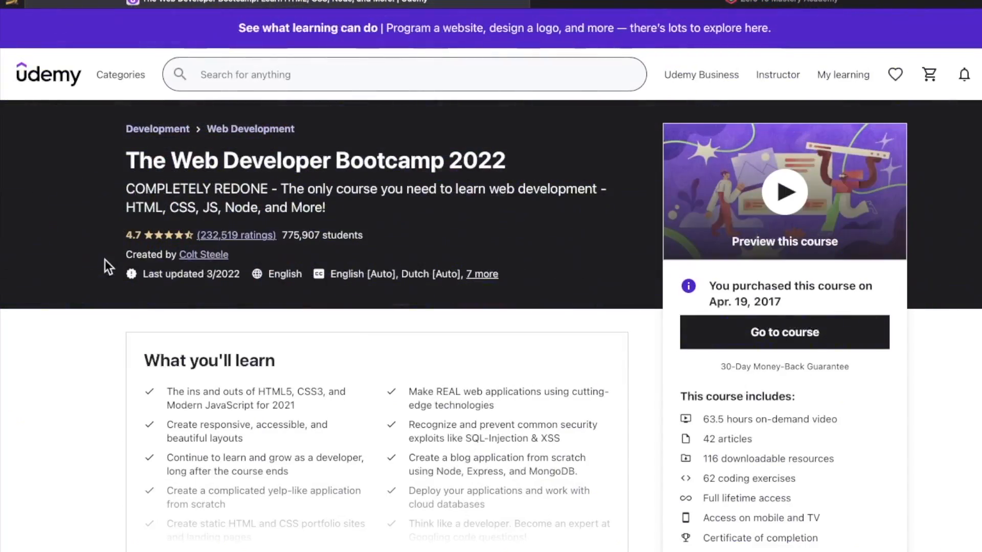
pyautogui.scroll(-3)
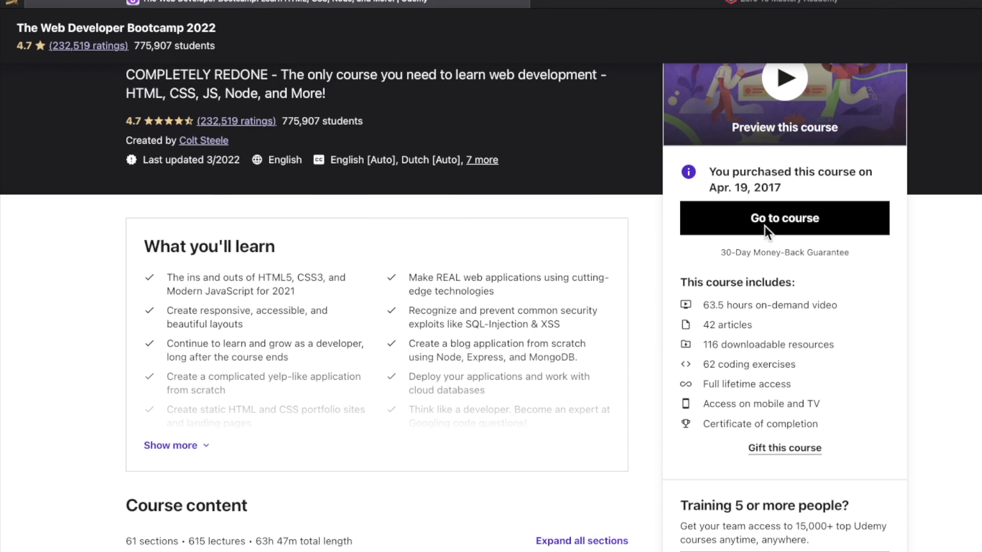
# Open the course player and read the overview and its covered technologies.
pyautogui.click(783, 218)
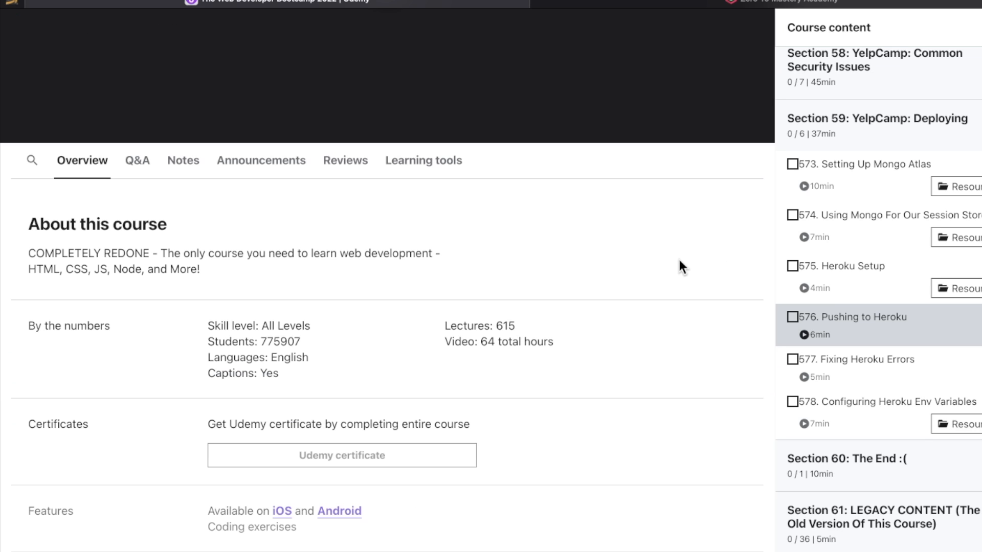
pyautogui.moveTo(634, 263)
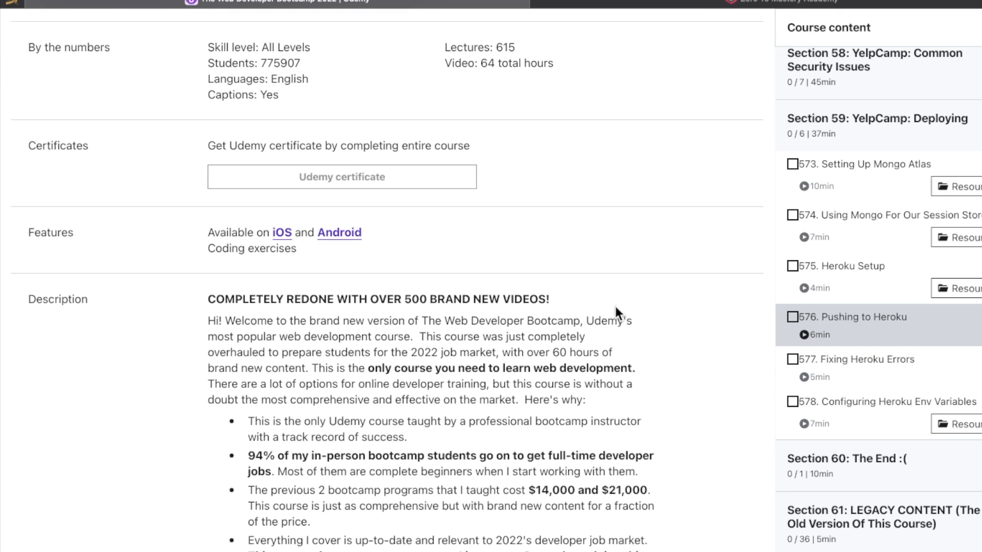
pyautogui.scroll(-3)
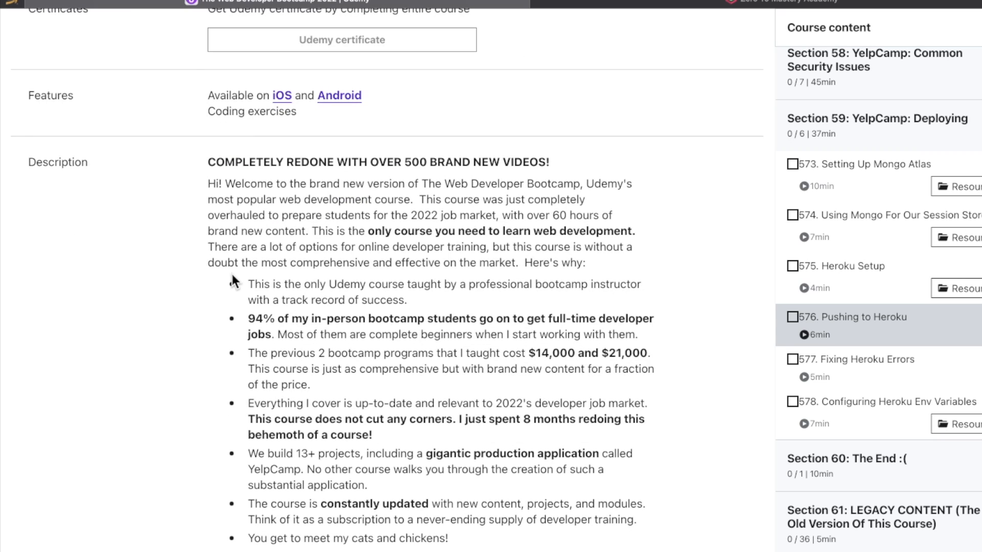
pyautogui.scroll(-3)
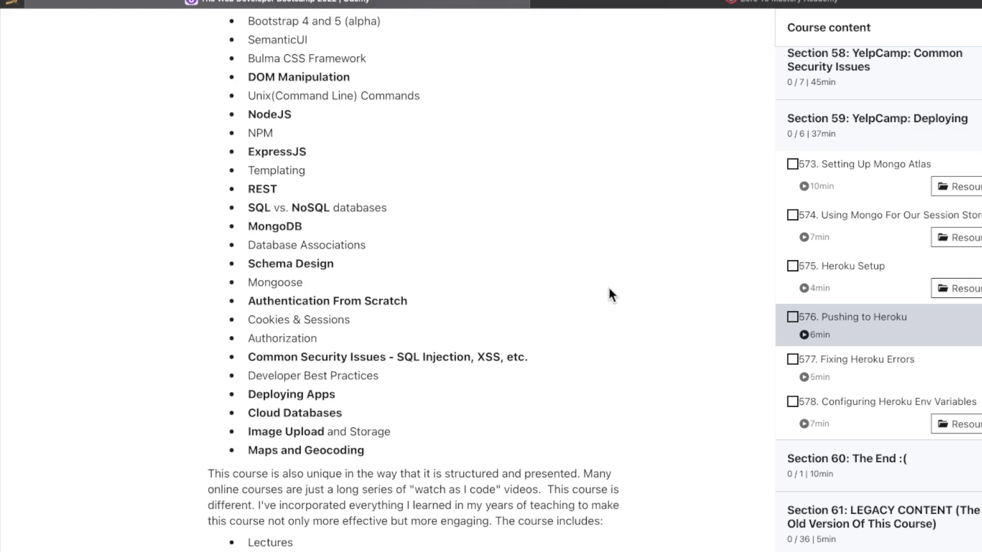
pyautogui.moveTo(173, 179)
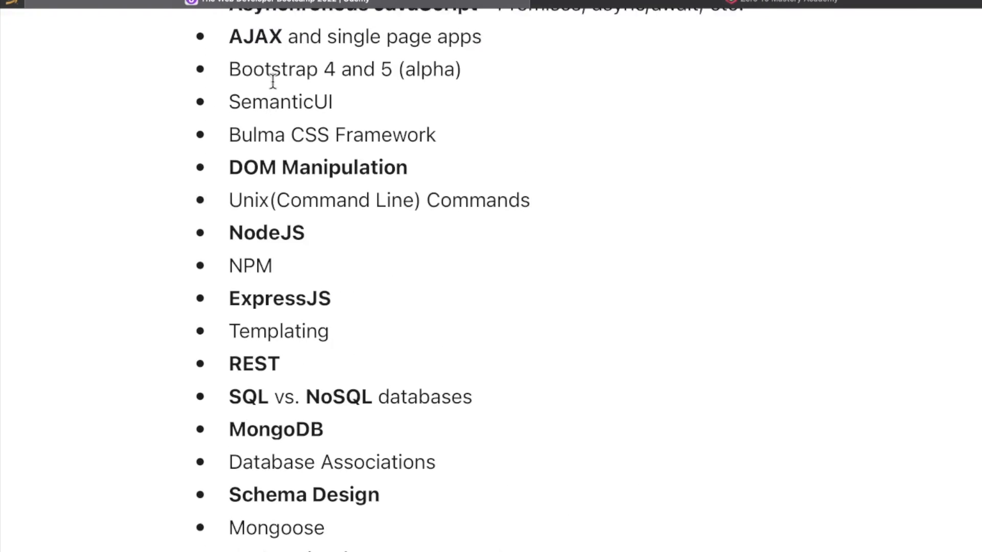
pyautogui.scroll(-3)
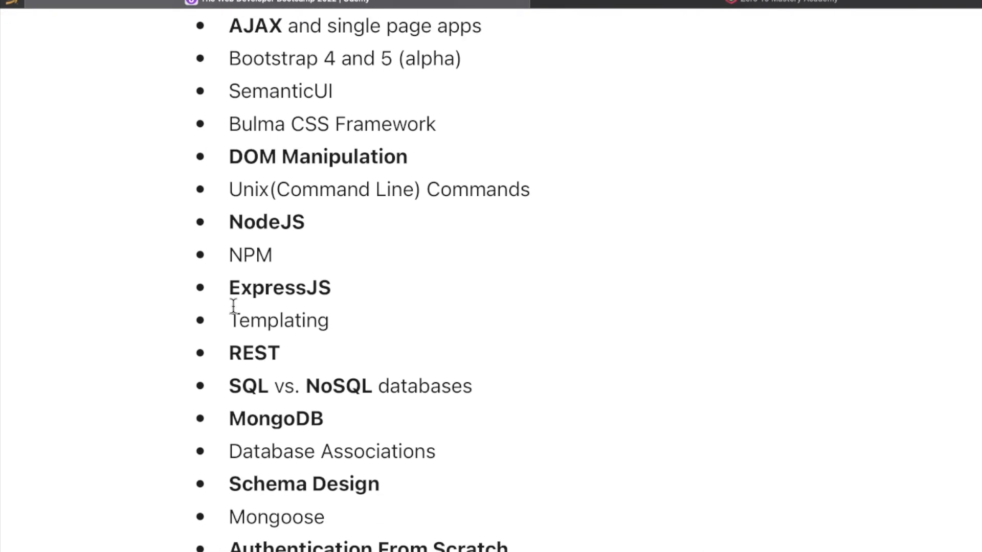
pyautogui.scroll(-3)
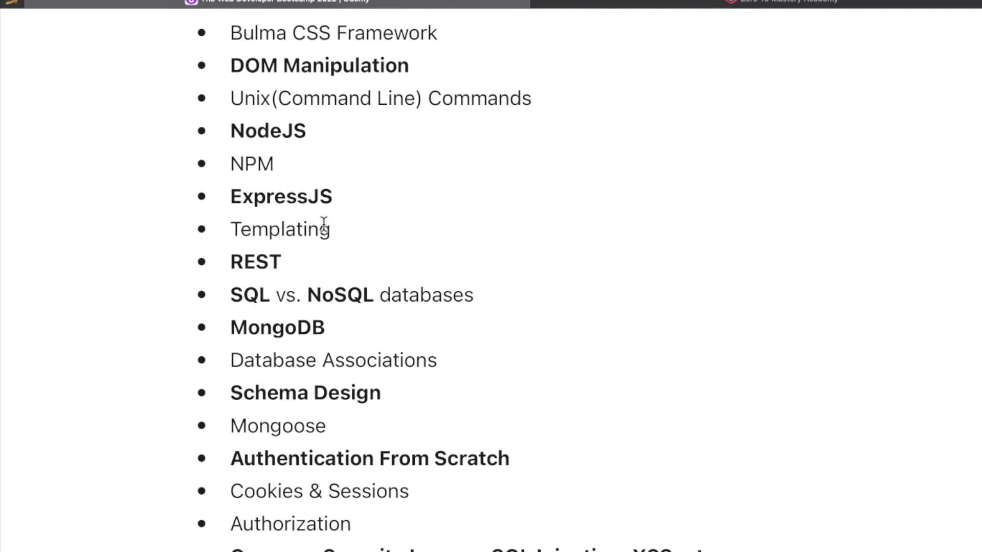
pyautogui.scroll(-3)
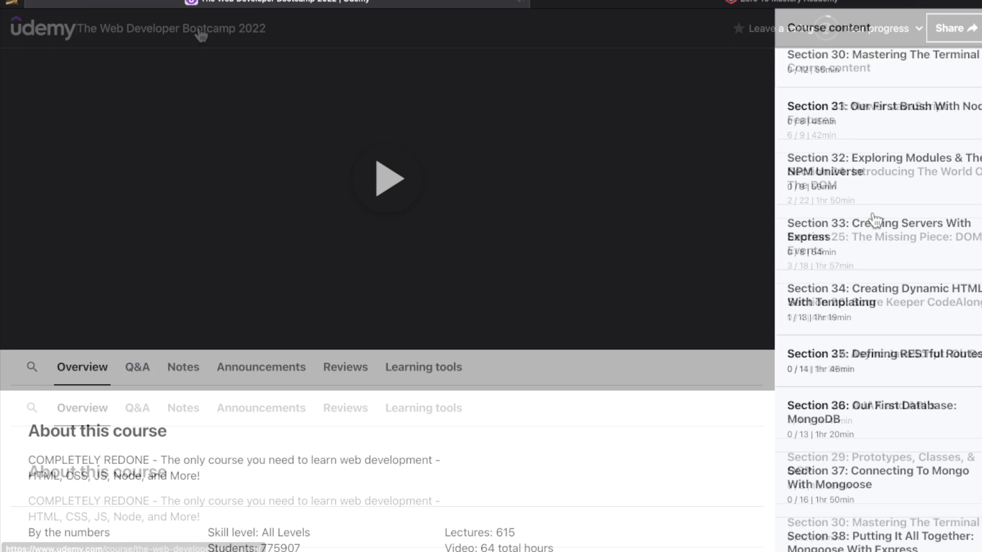
# Expand Section 37: Connecting To Mongo With Mongoose and browse the Mongoose and YelpCamp lectures.
pyautogui.click(876, 477)
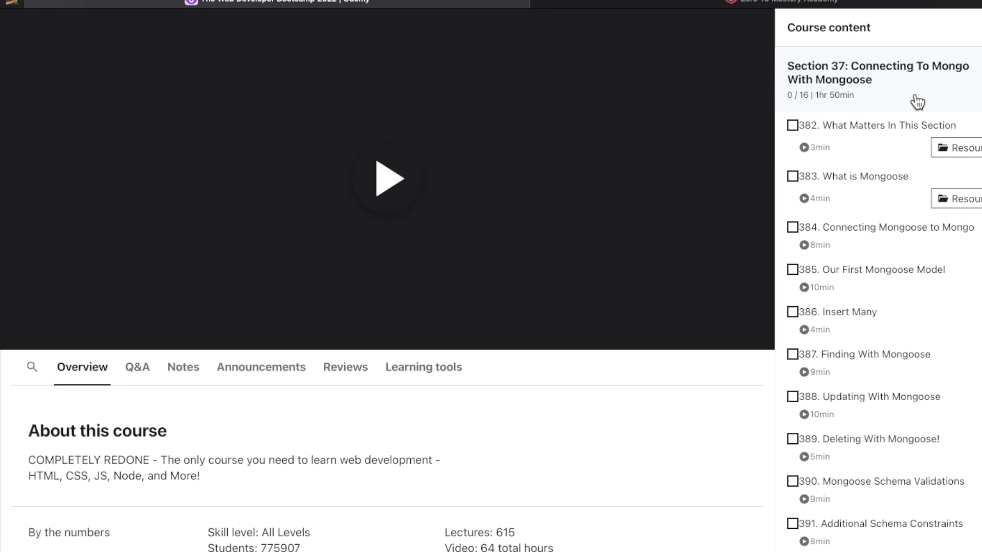
pyautogui.scroll(-3)
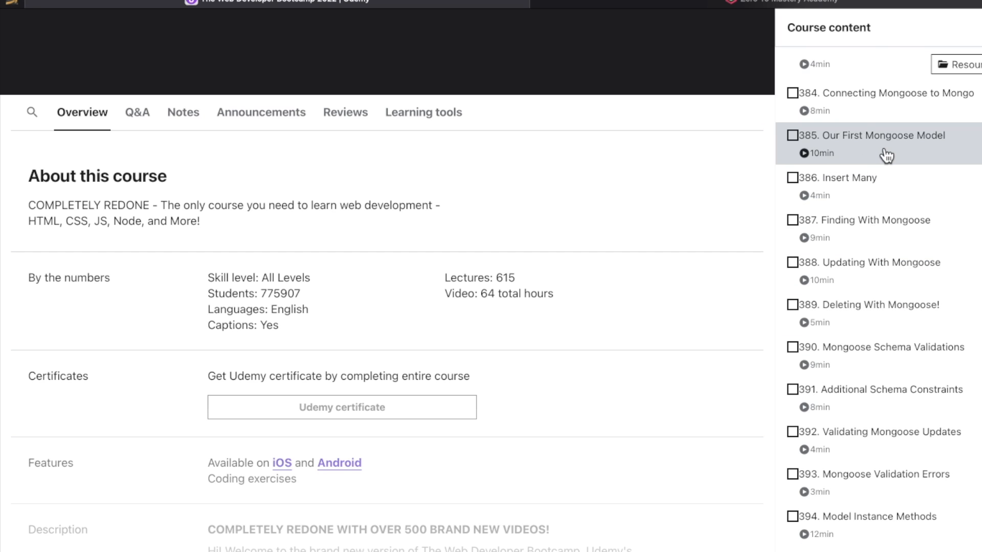
pyautogui.scroll(-3)
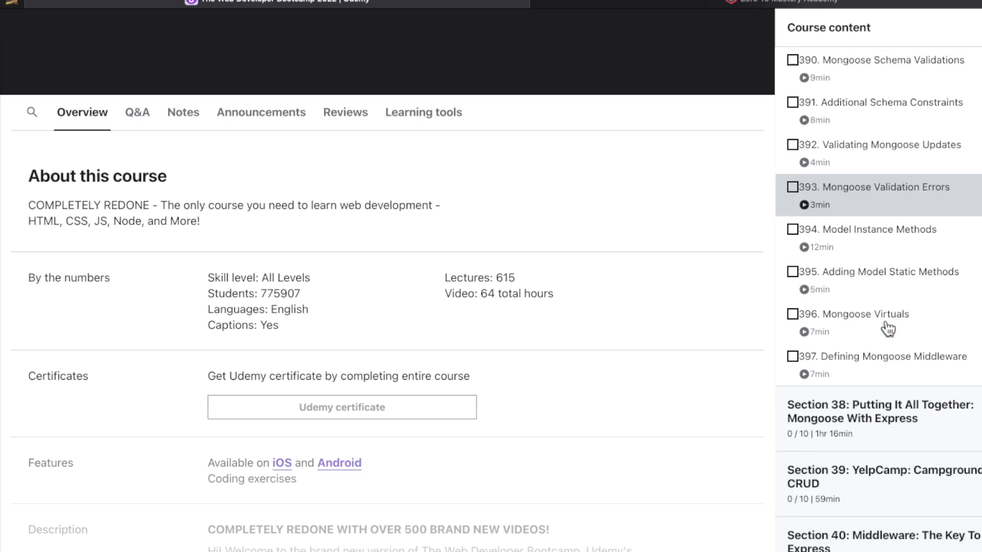
pyautogui.scroll(-3)
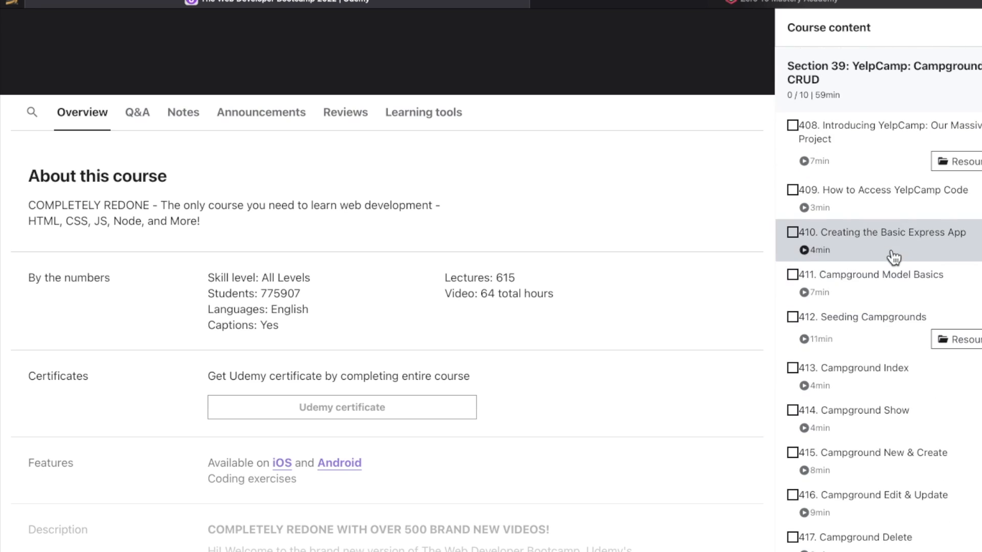
pyautogui.scroll(-3)
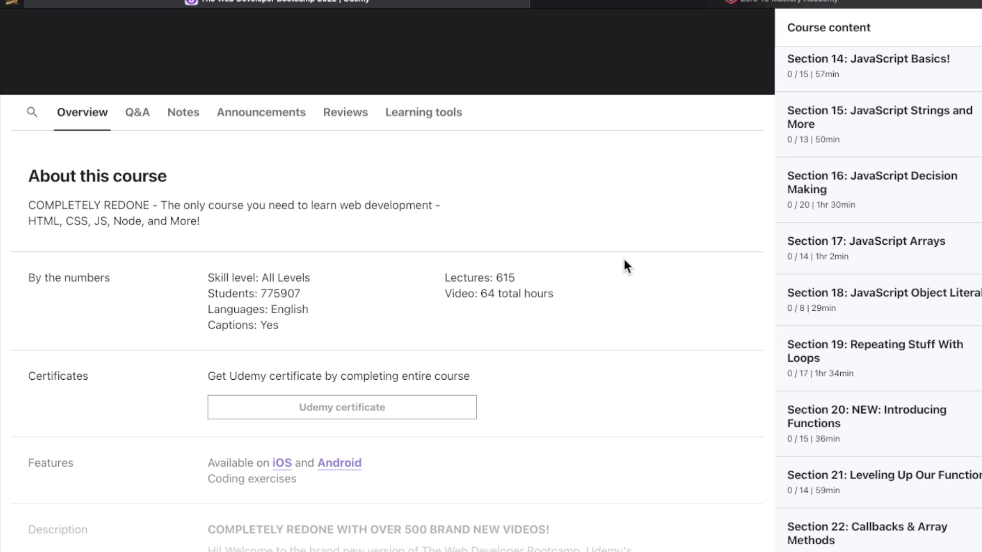
pyautogui.scroll(-3)
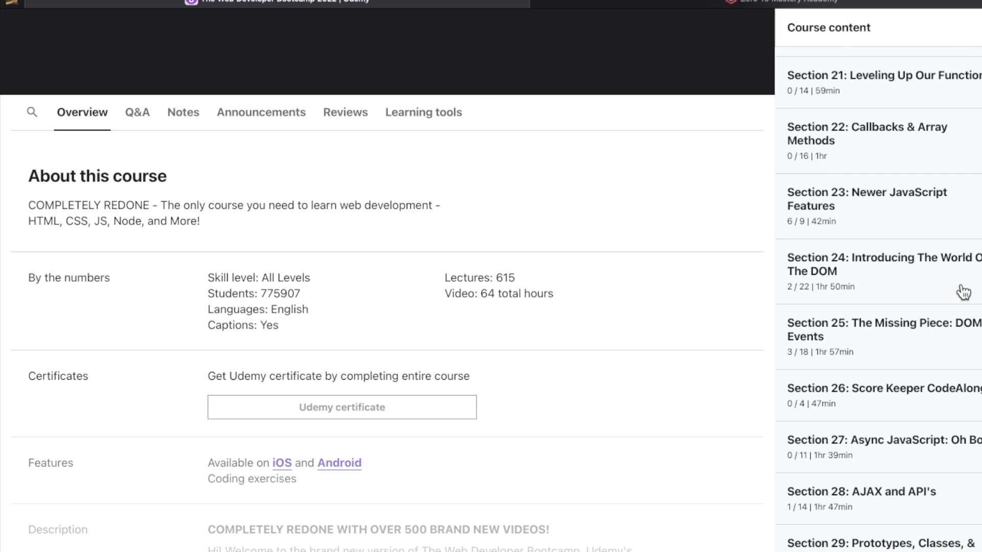
pyautogui.scroll(-3)
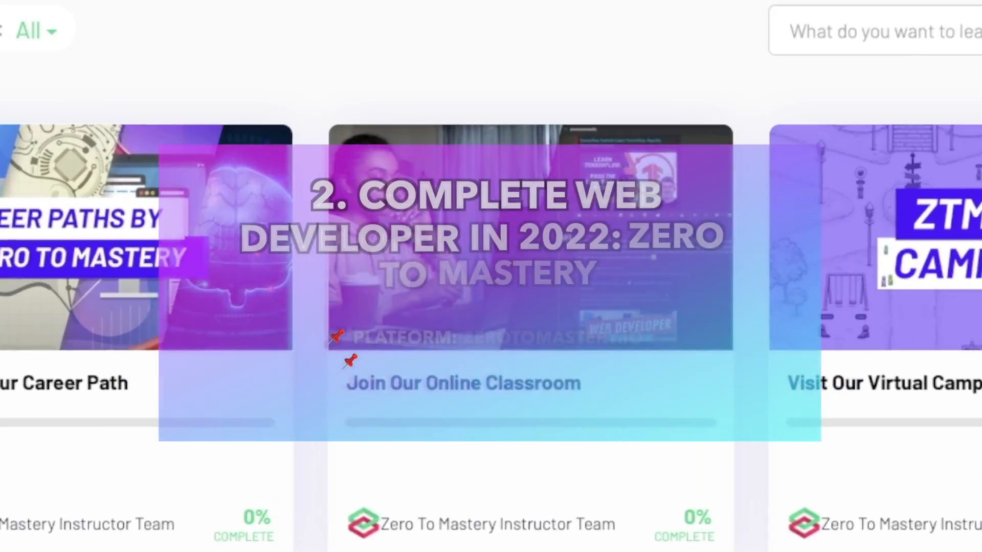
# Switch from the ZTM dashboard to the Safari window showing ZTM pricing.
pyautogui.scroll(-3)
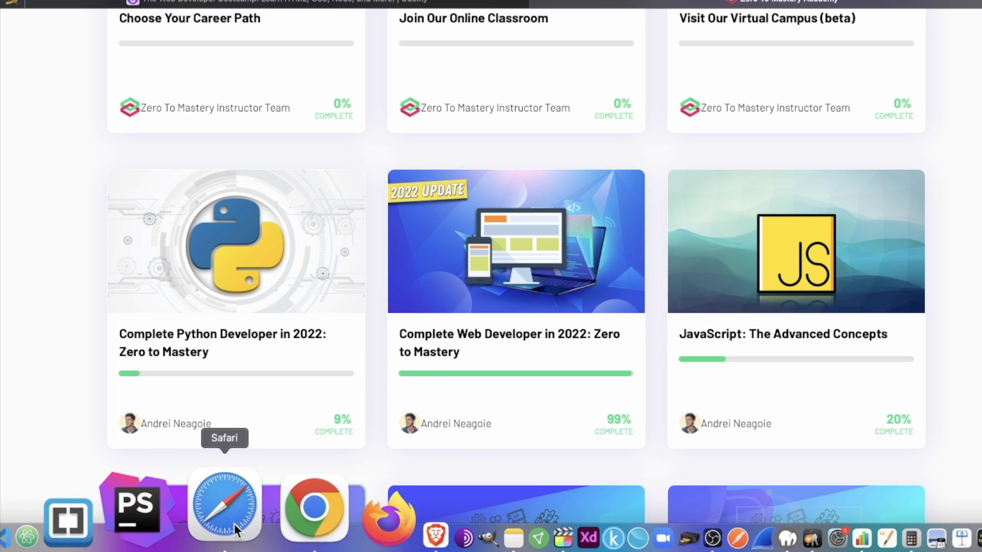
pyautogui.rightClick(224, 505)
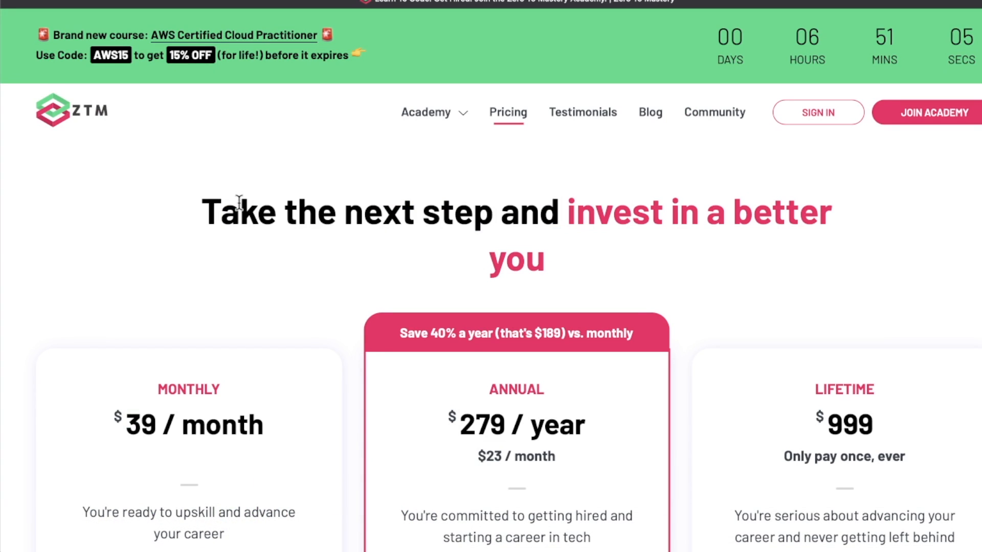
# Review the Complete Web Developer 2022 catalogue card, then return to the enrolled dashboard.
pyautogui.click(426, 112)
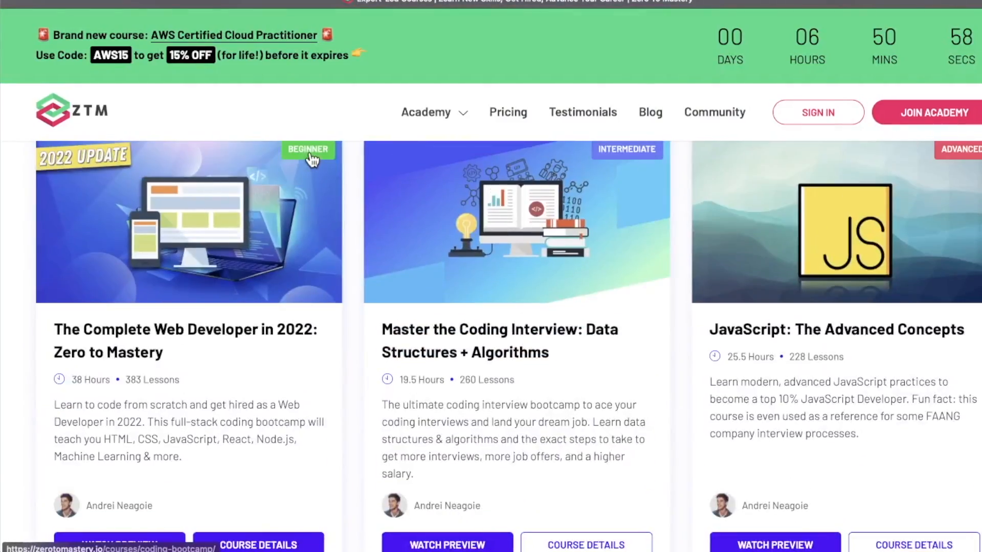
pyautogui.scroll(-3)
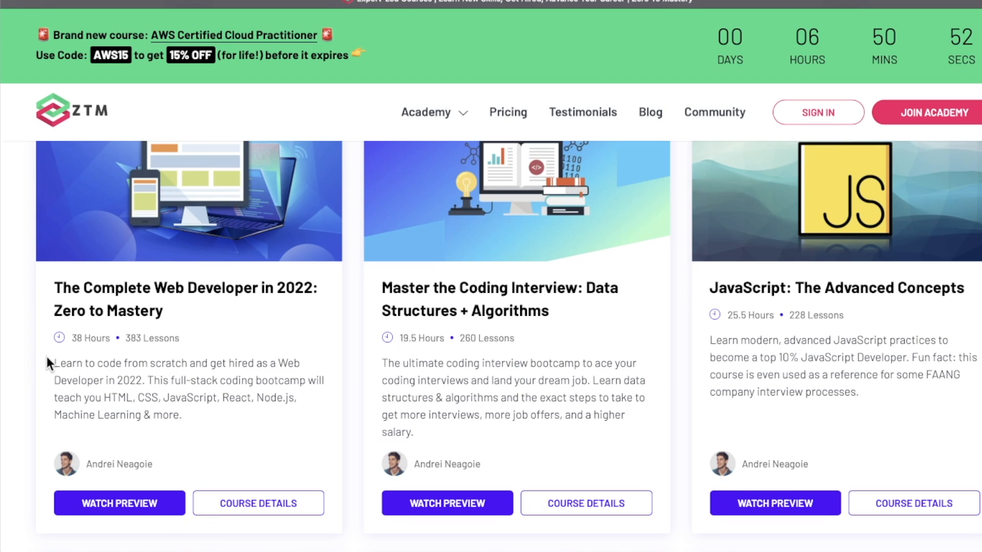
pyautogui.moveTo(72, 355)
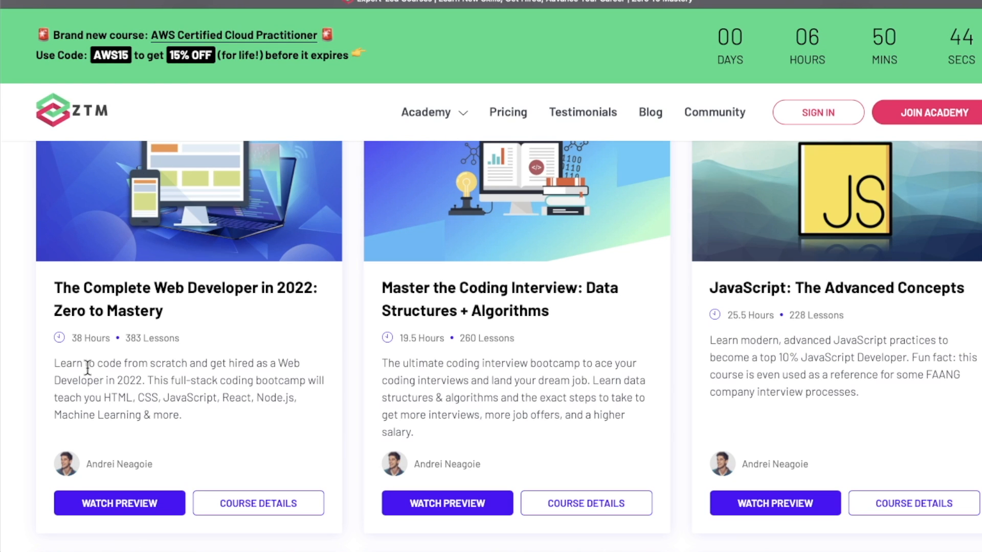
pyautogui.moveTo(69, 476)
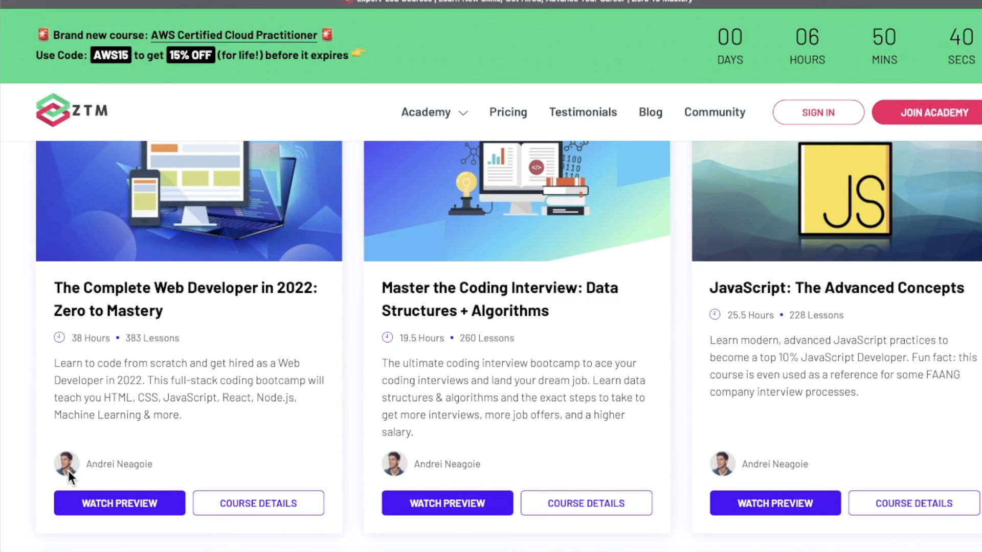
pyautogui.moveTo(109, 412)
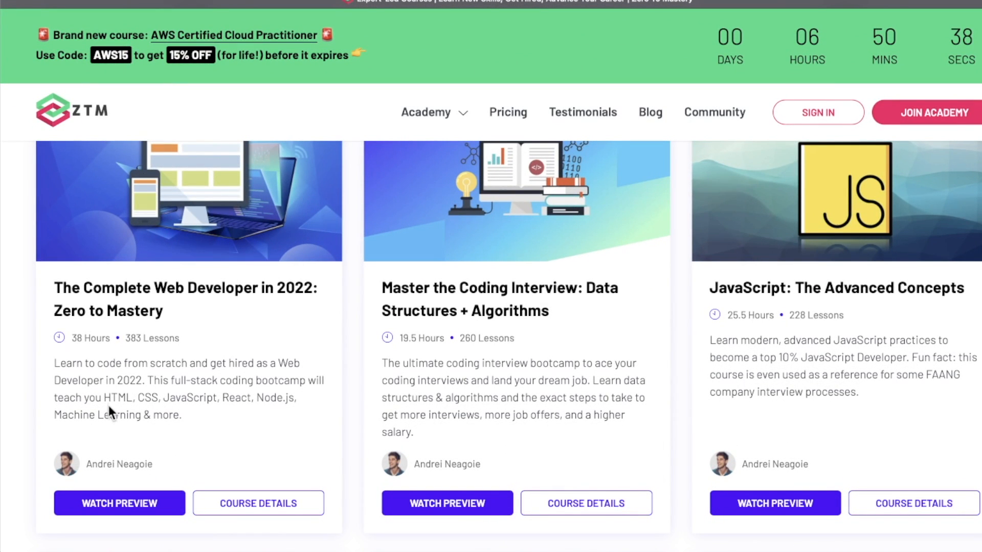
pyautogui.moveTo(73, 366)
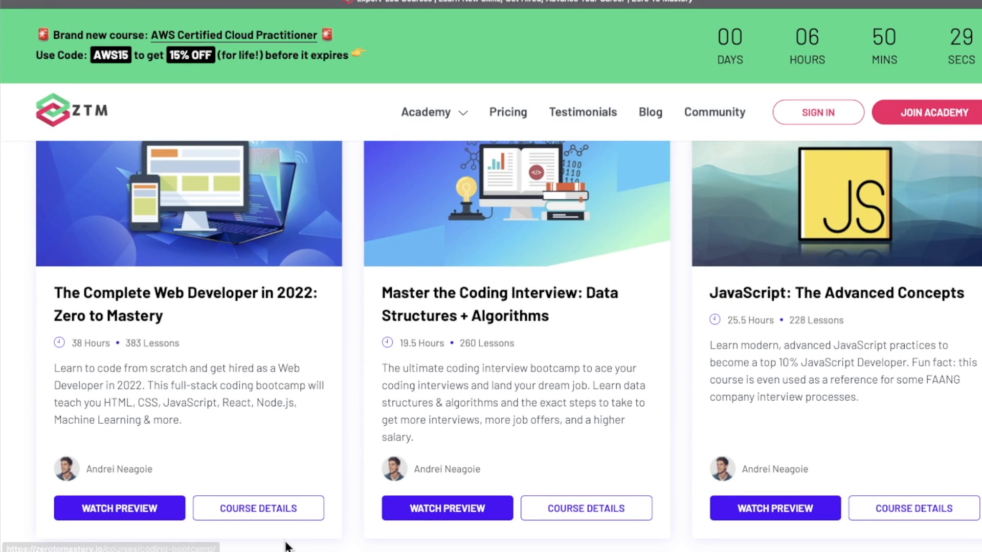
pyautogui.click(257, 508)
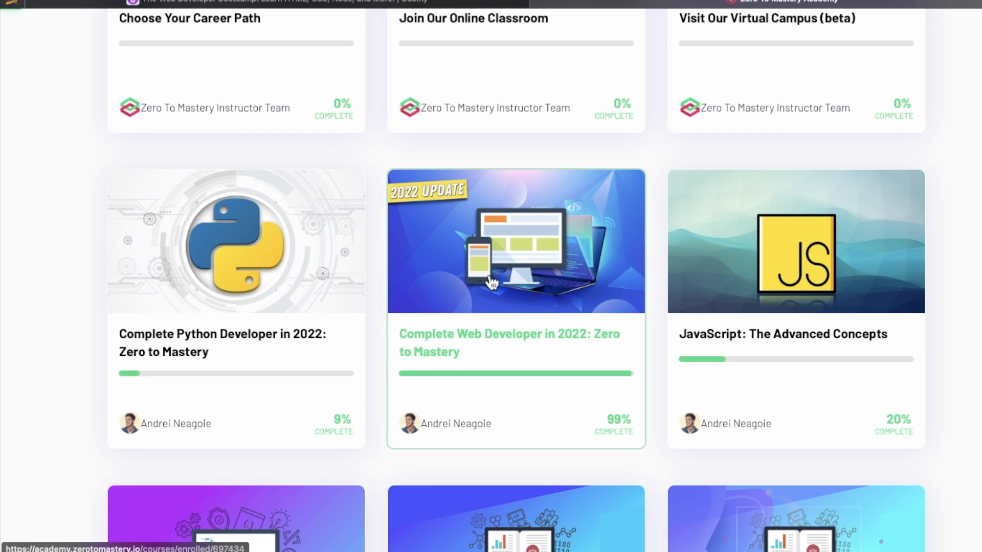
# Open the Complete Web Developer in 2022 course and scroll its curriculum sidebar.
pyautogui.click(515, 241)
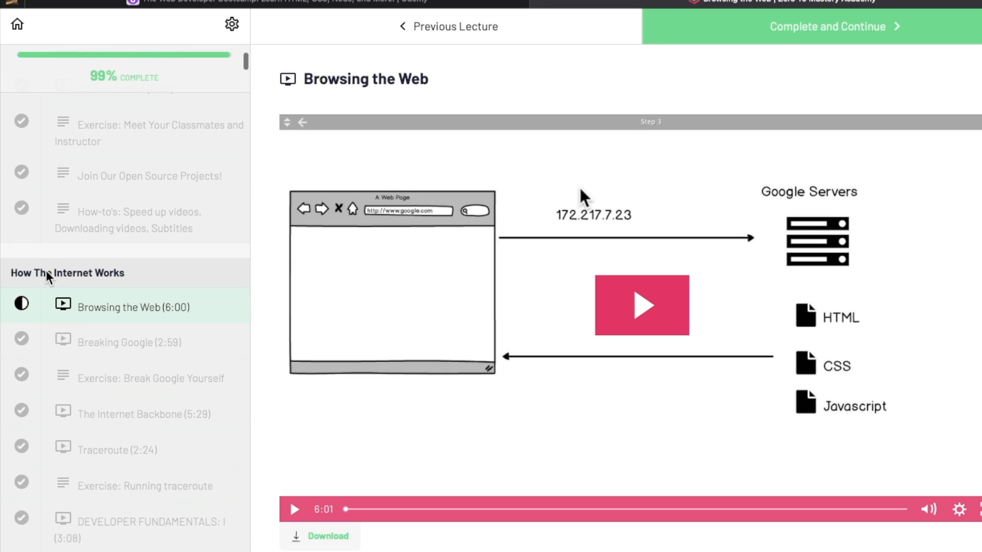
pyautogui.scroll(-3)
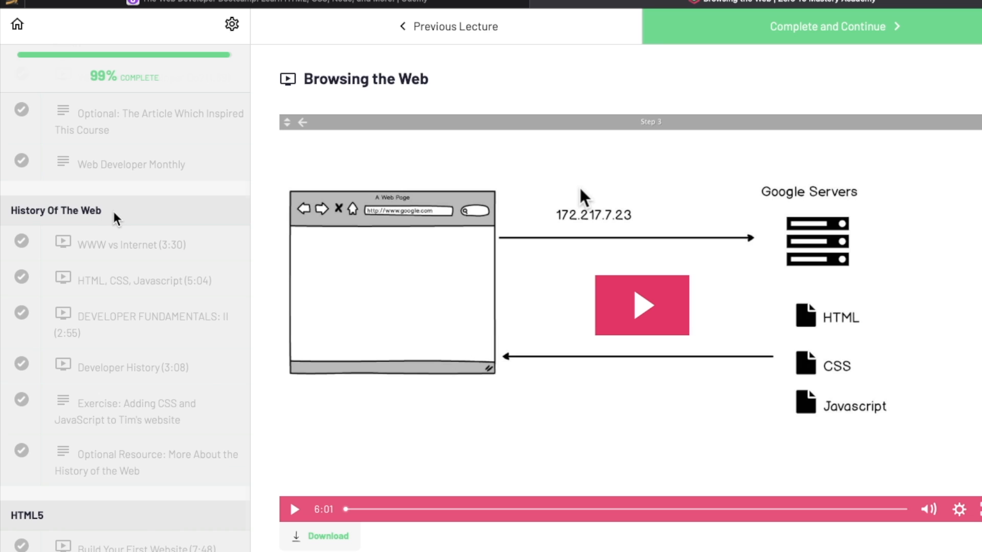
pyautogui.scroll(-3)
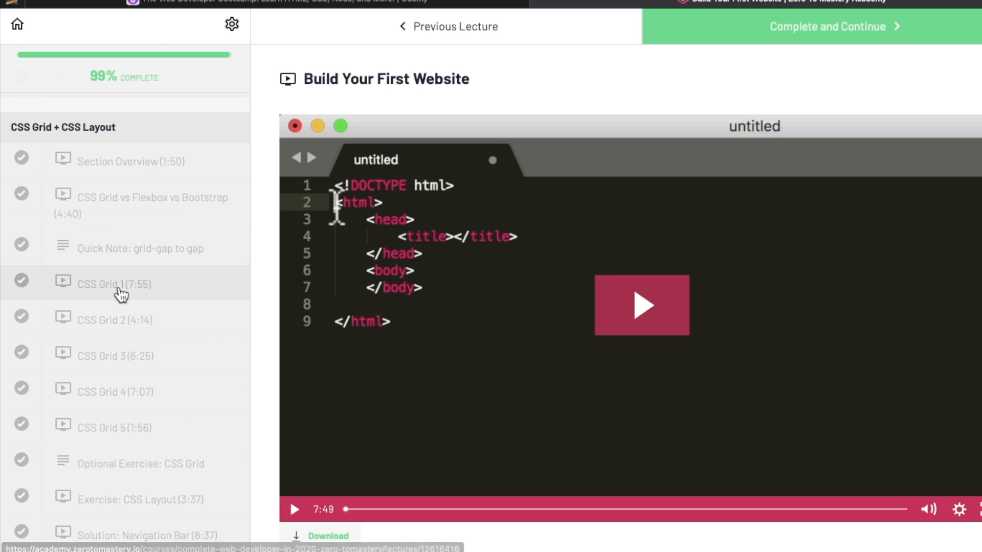
pyautogui.scroll(-3)
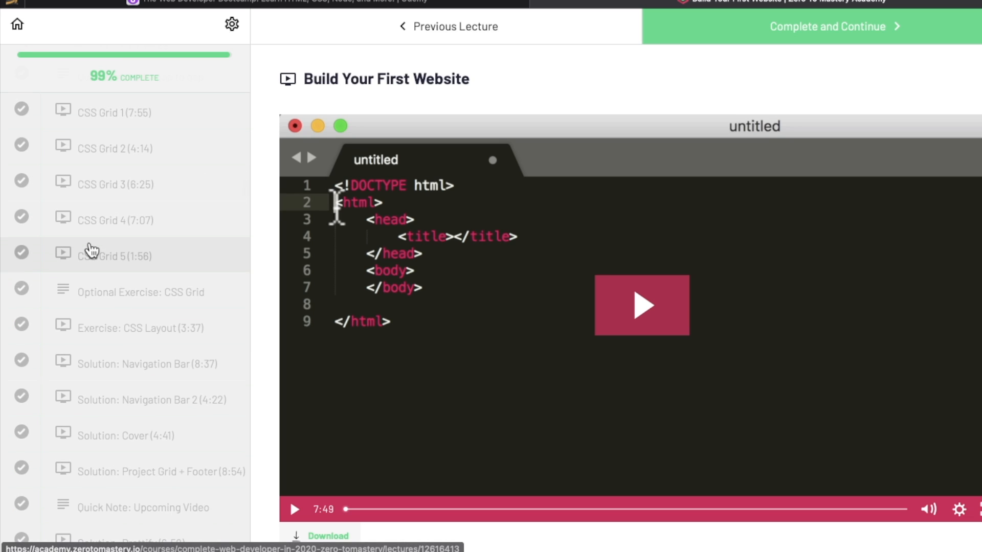
# Open a lecture from the curriculum and browse through it.
pyautogui.click(114, 256)
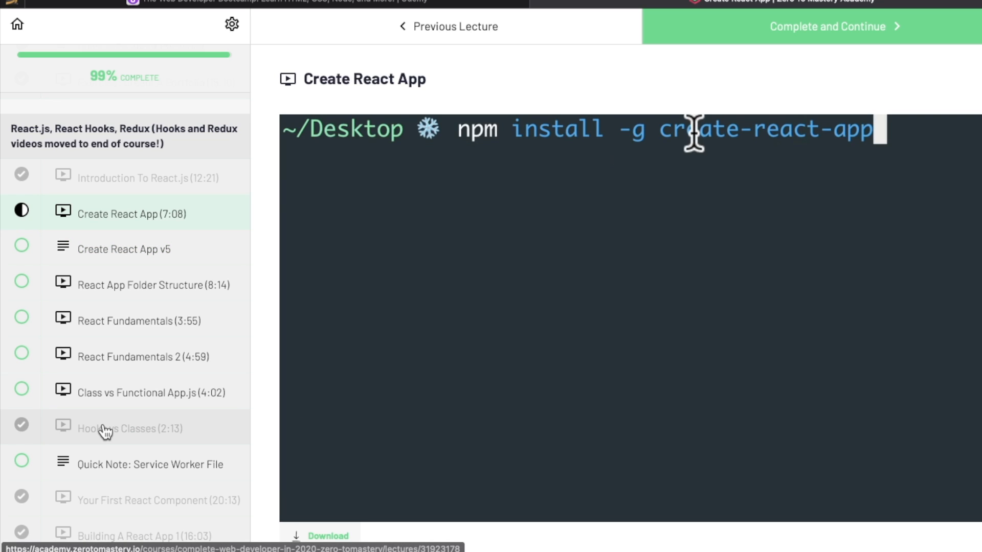
pyautogui.scroll(-3)
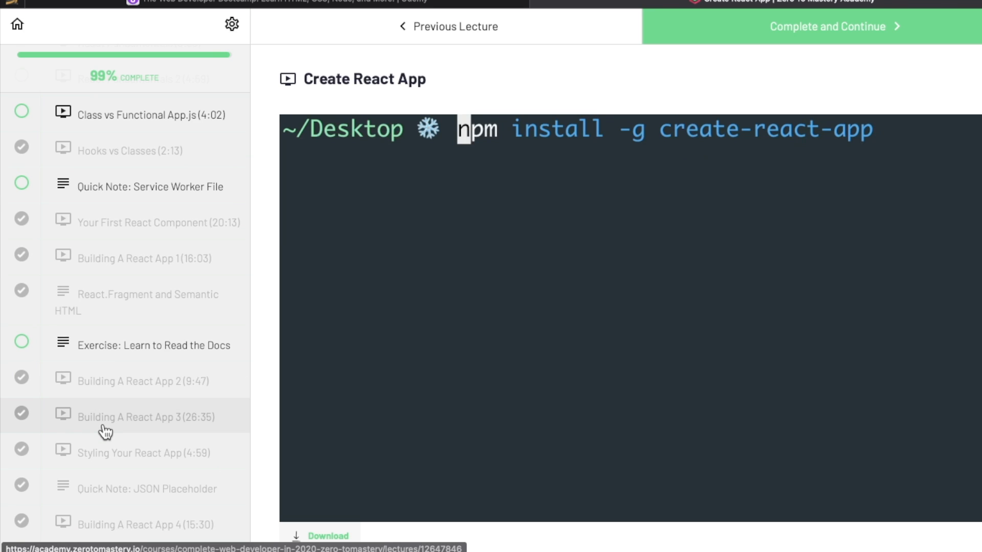
pyautogui.write('sudo')
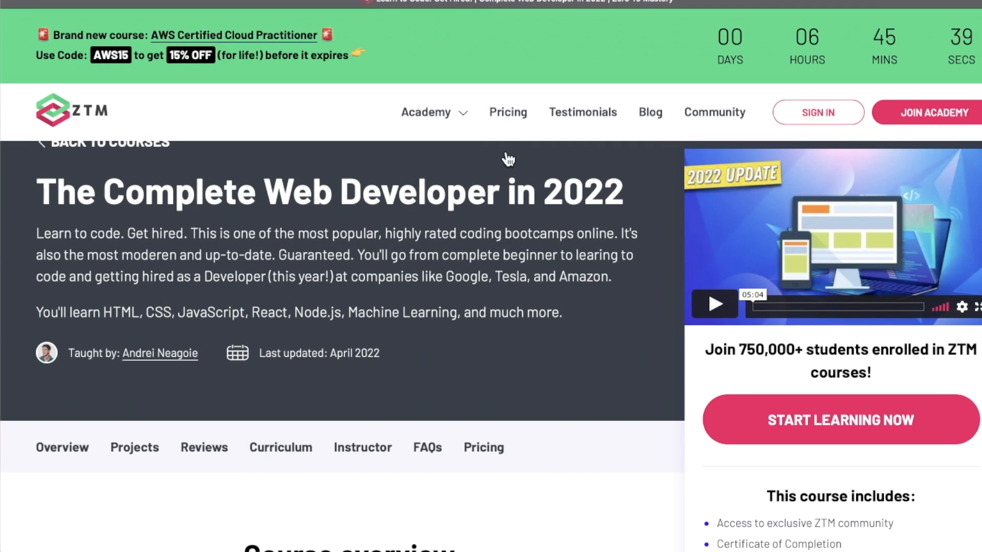
# Review the ZTM monthly, annual and lifetime pricing plans.
pyautogui.click(508, 112)
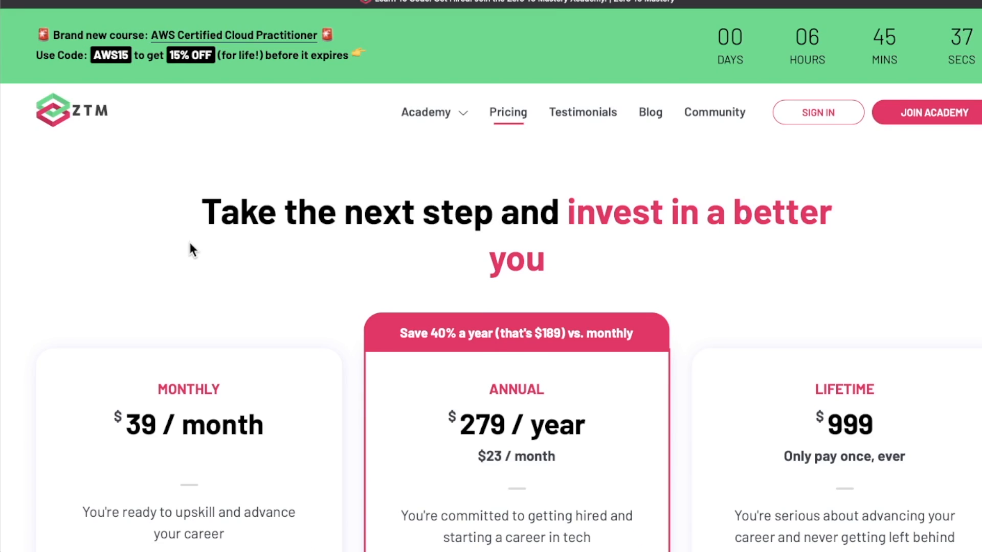
pyautogui.scroll(-3)
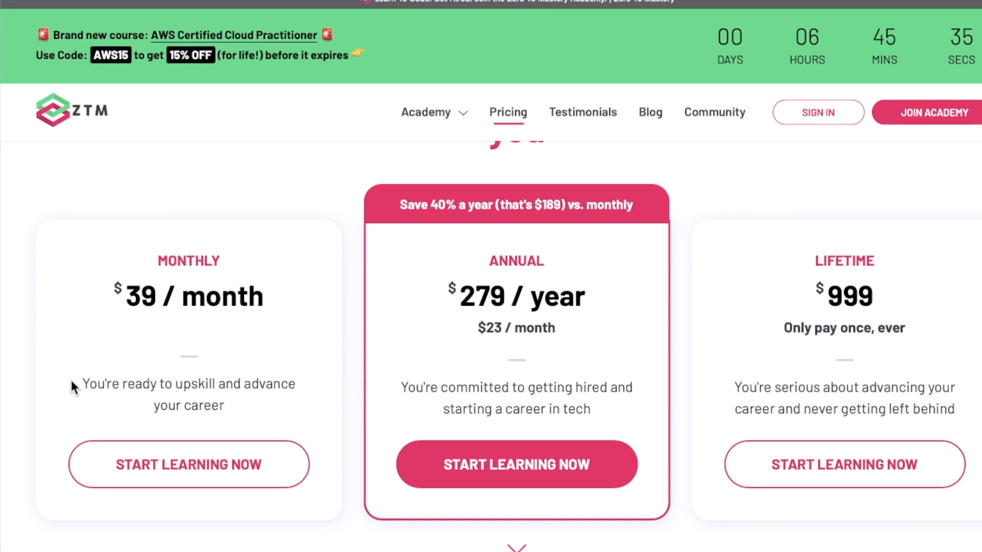
pyautogui.moveTo(245, 129)
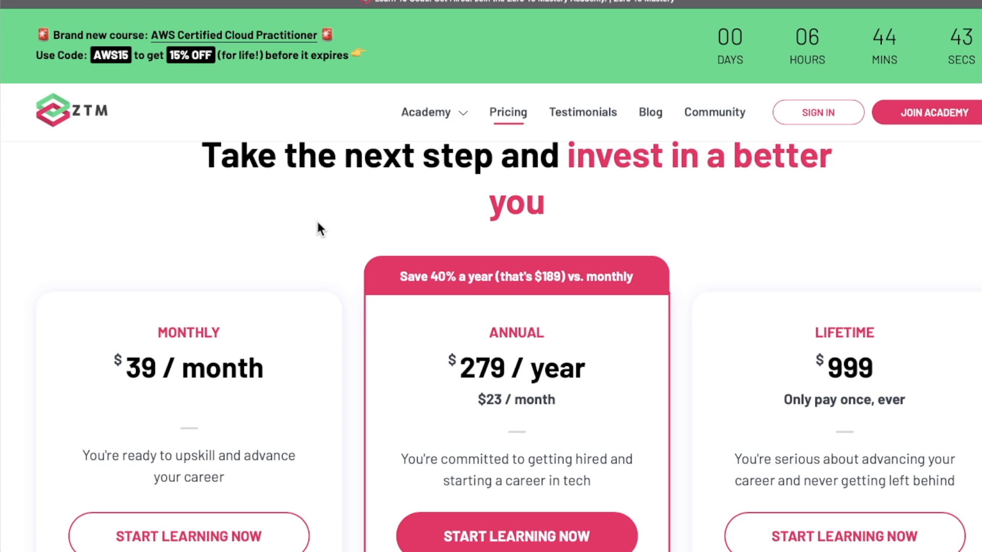
pyautogui.scroll(-3)
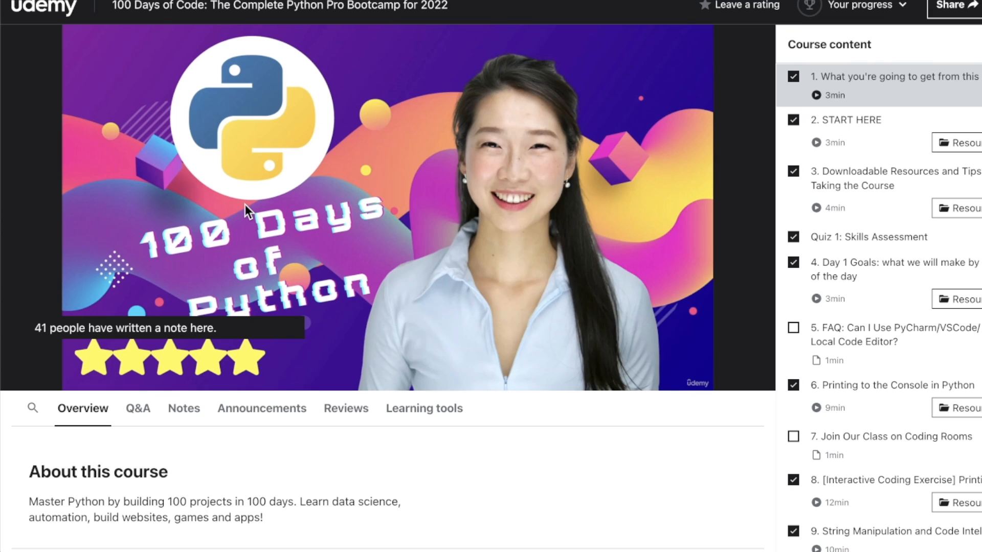
pyautogui.moveTo(232, 217)
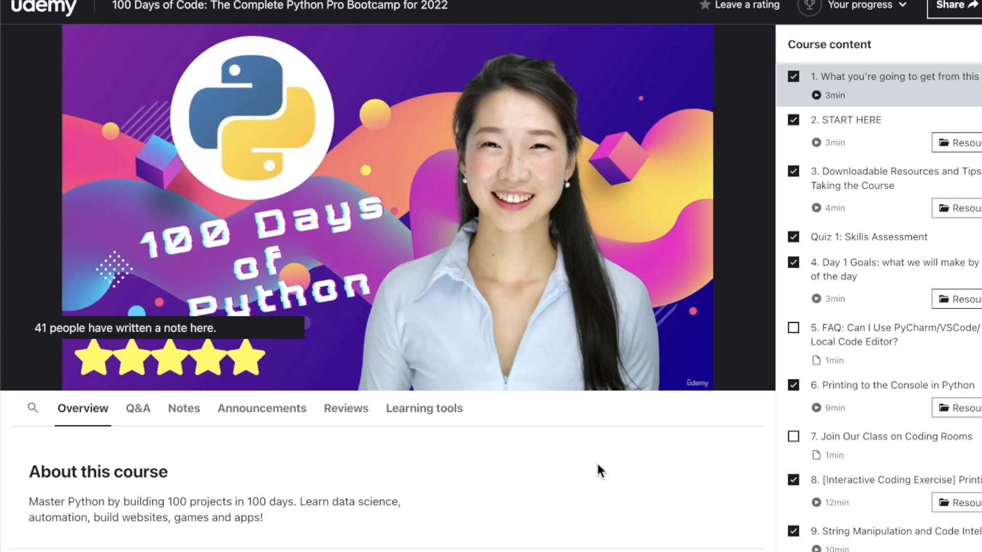
pyautogui.moveTo(629, 502)
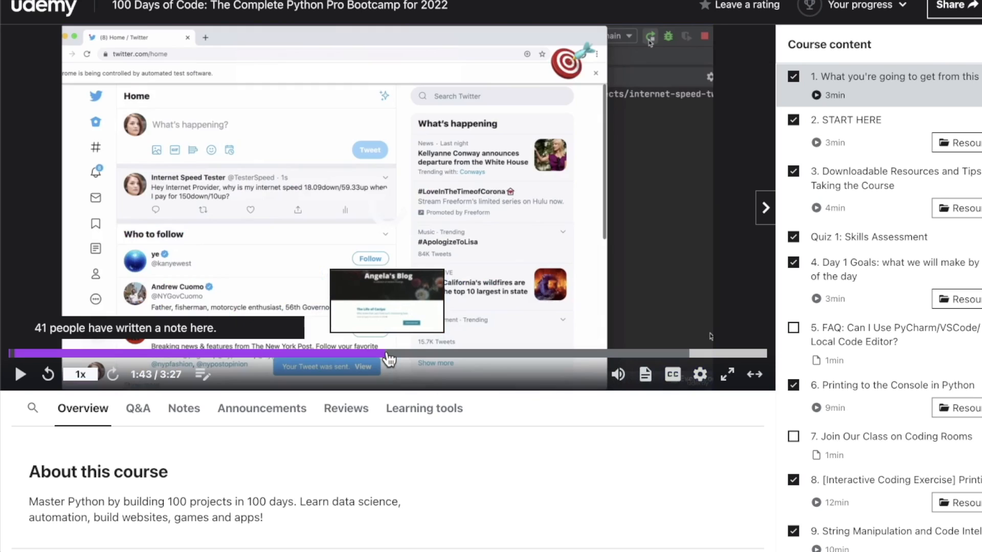
# Scroll to the 100 Days of Code course stats: 676 lectures, 64 hours.
pyautogui.scroll(-3)
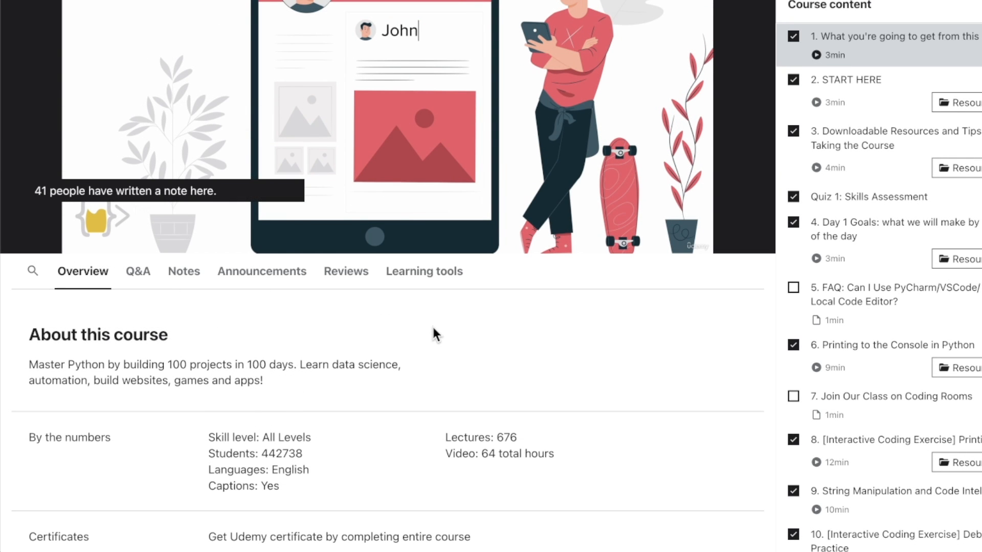
pyautogui.moveTo(445, 421)
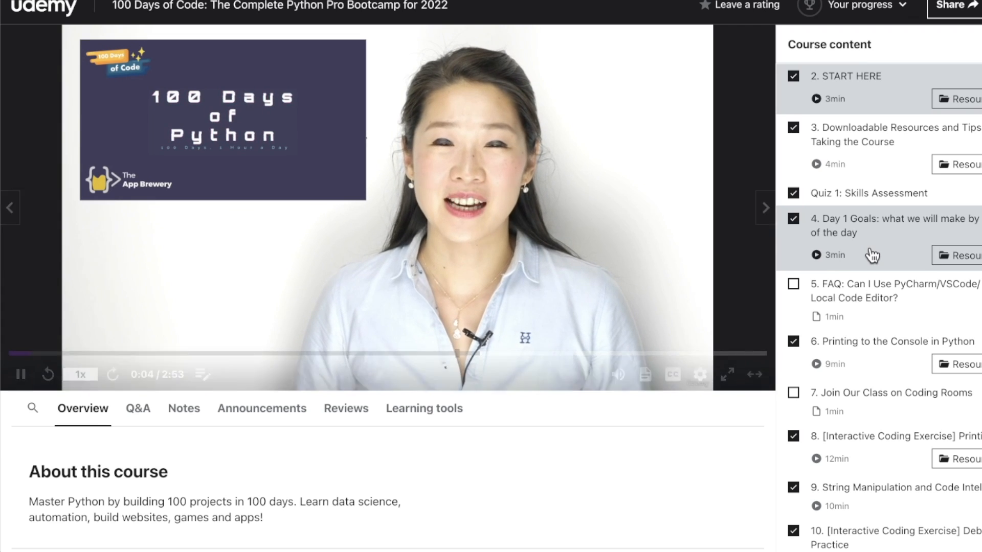
# Scroll past the Day 11 Blackjack lecture and open the Locators and DateFormatters article.
pyautogui.scroll(-3)
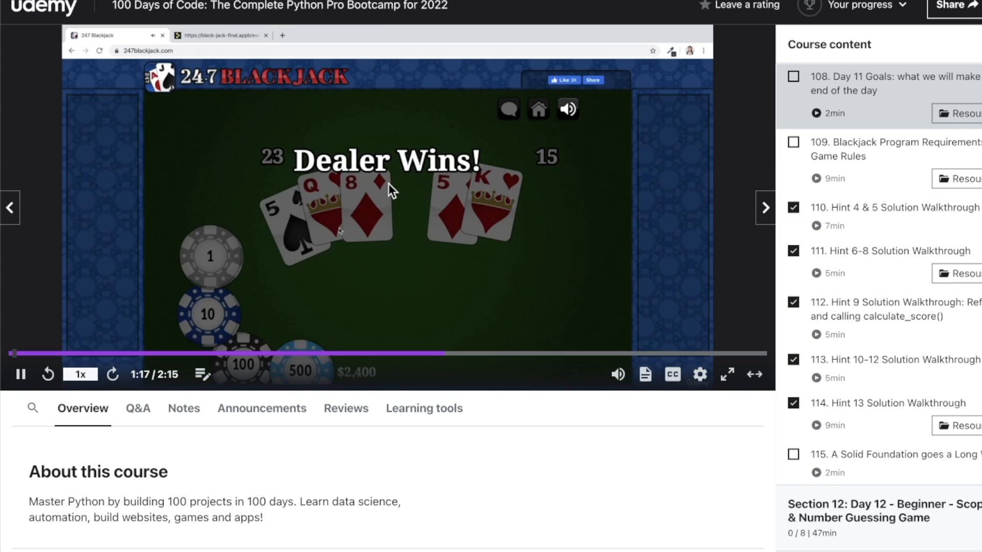
pyautogui.scroll(-3)
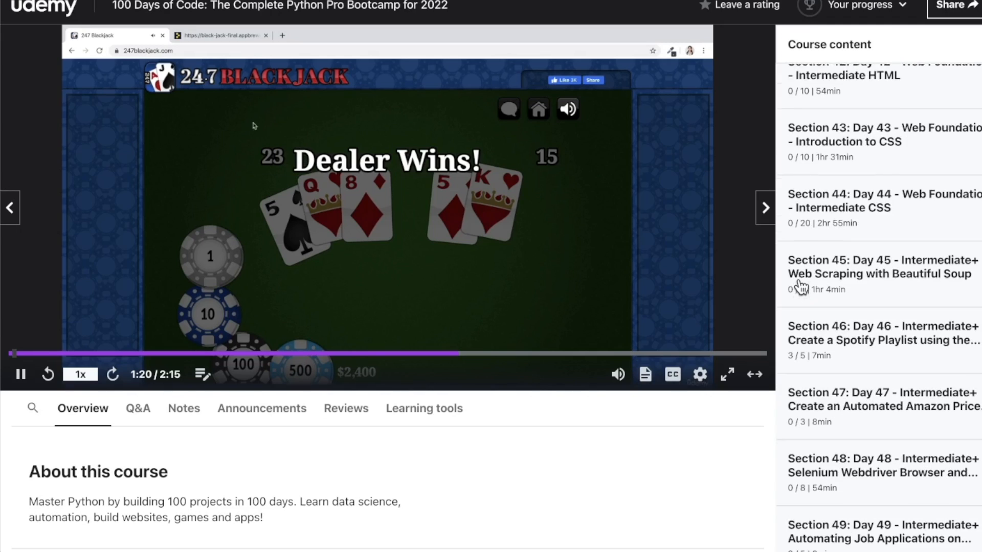
pyautogui.scroll(-3)
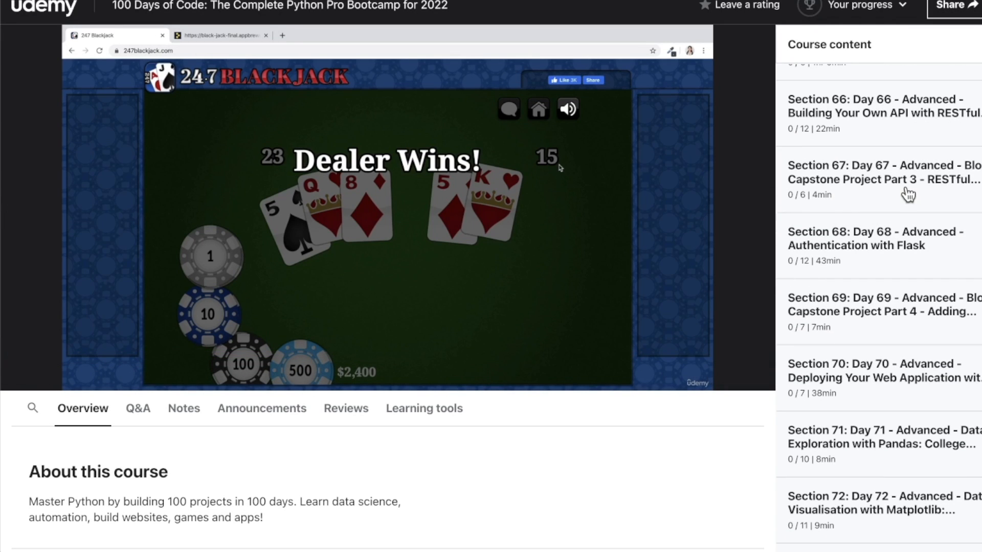
pyautogui.moveTo(262, 113)
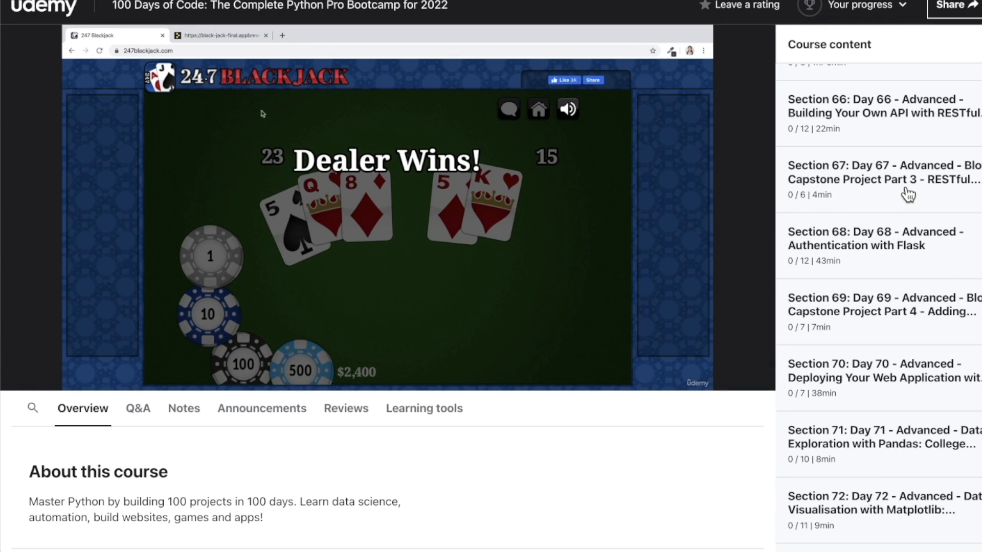
pyautogui.click(219, 35)
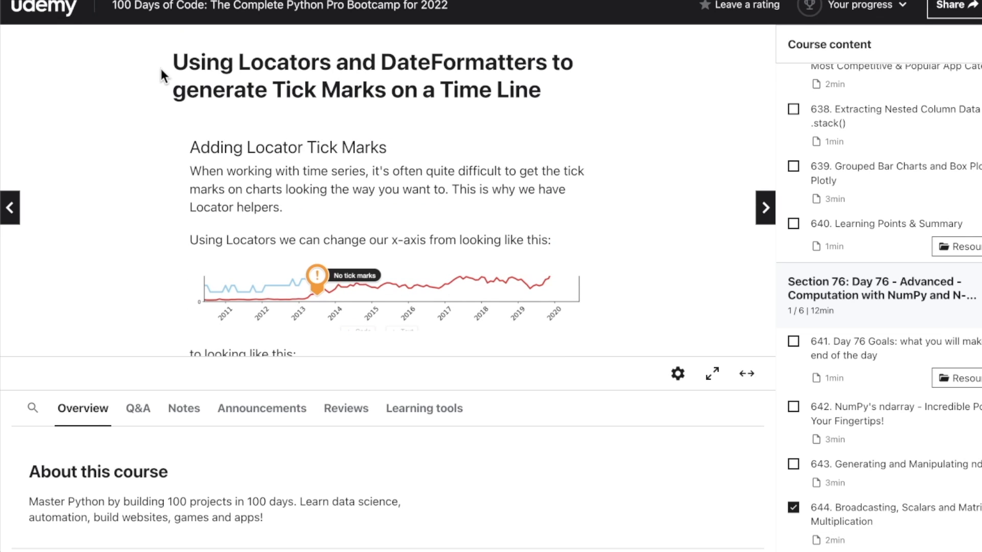
pyautogui.moveTo(249, 33)
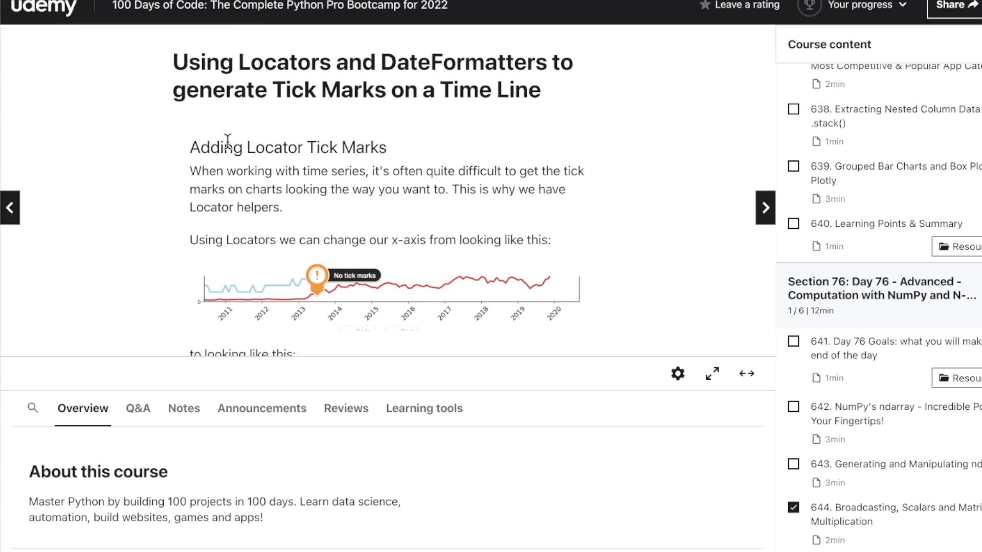
pyautogui.moveTo(213, 262)
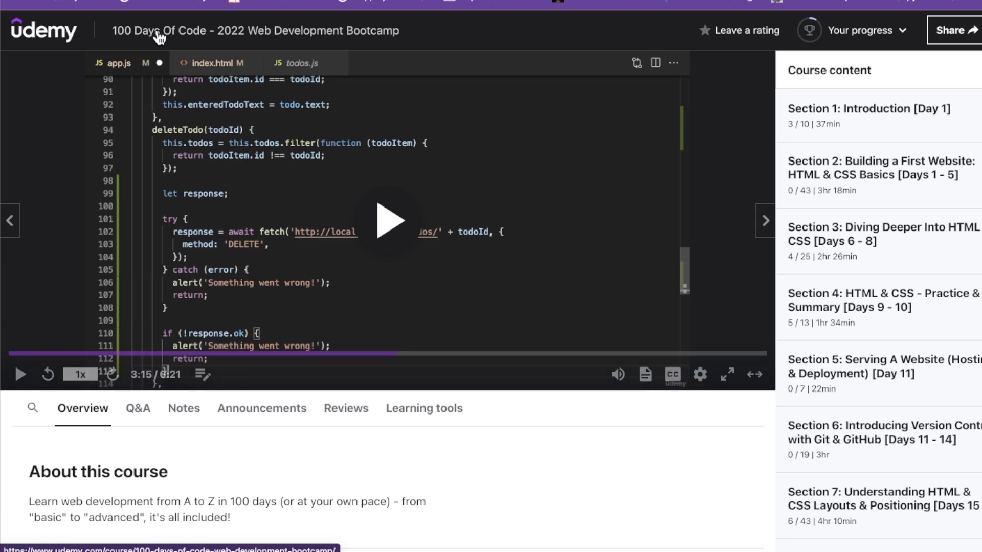
# Open a NoSQL & MongoDB lecture and browse the Day 79–81 lectures.
pyautogui.scroll(-3)
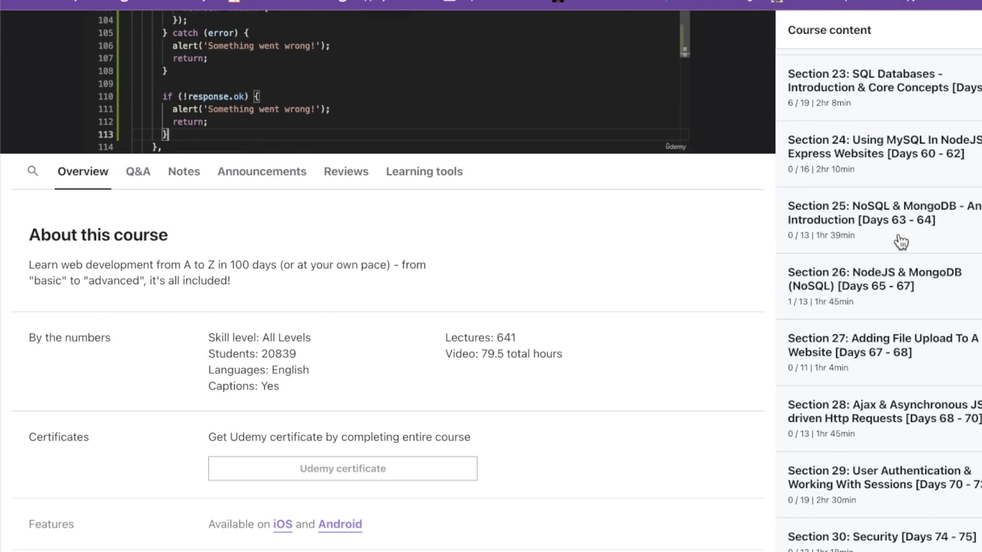
pyautogui.click(876, 212)
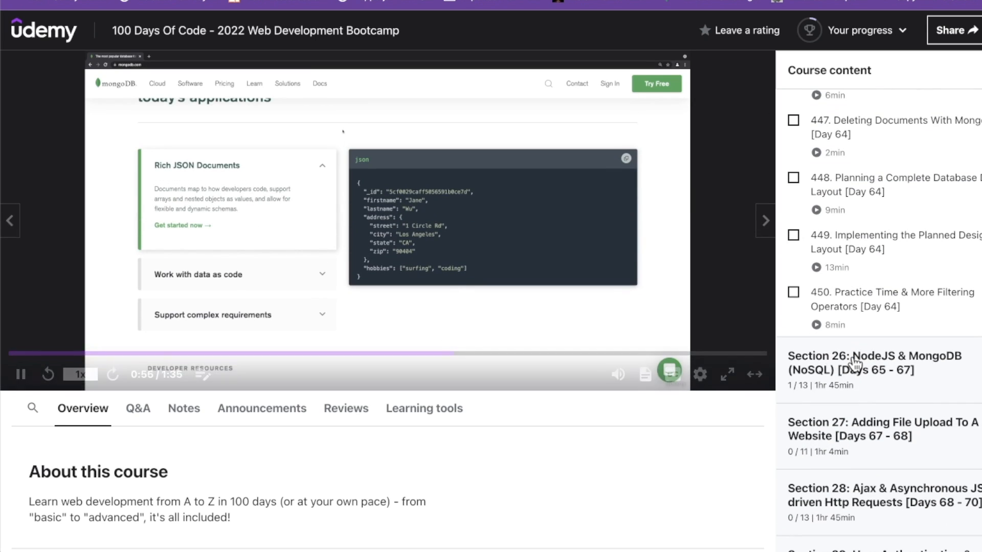
pyautogui.scroll(-3)
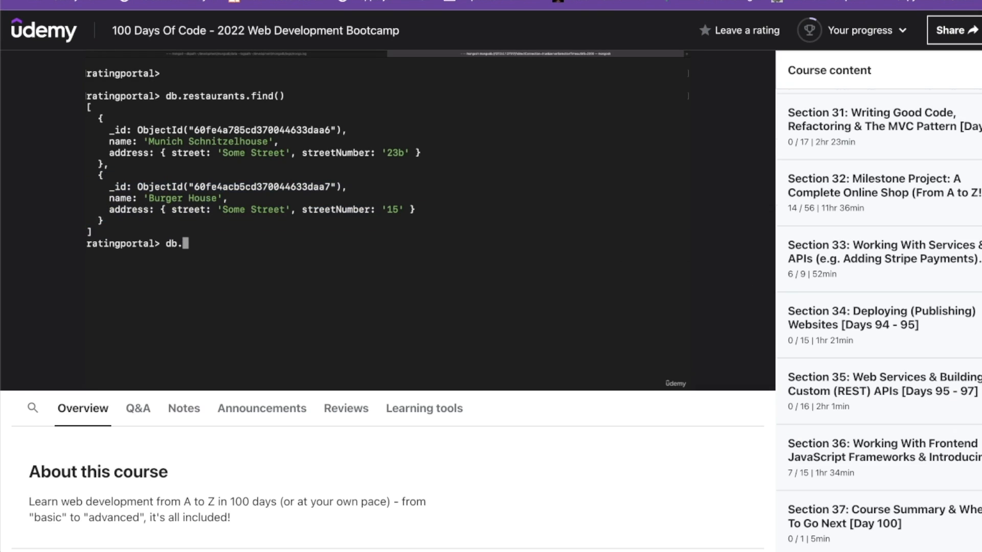
pyautogui.scroll(-3)
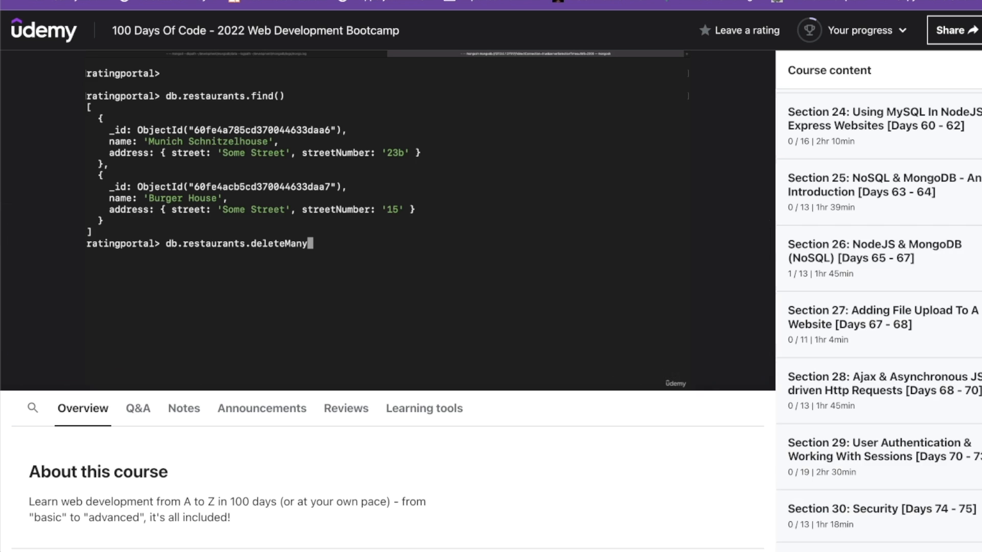
pyautogui.scroll(-3)
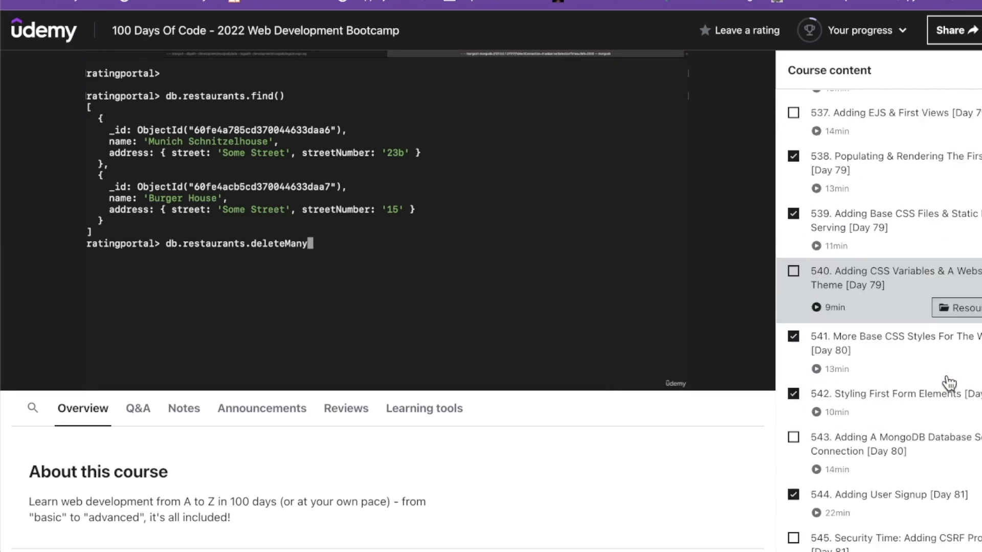
# Pause the Vue.js getting-started lecture at 8:33 and scroll the course content list.
pyautogui.scroll(-3)
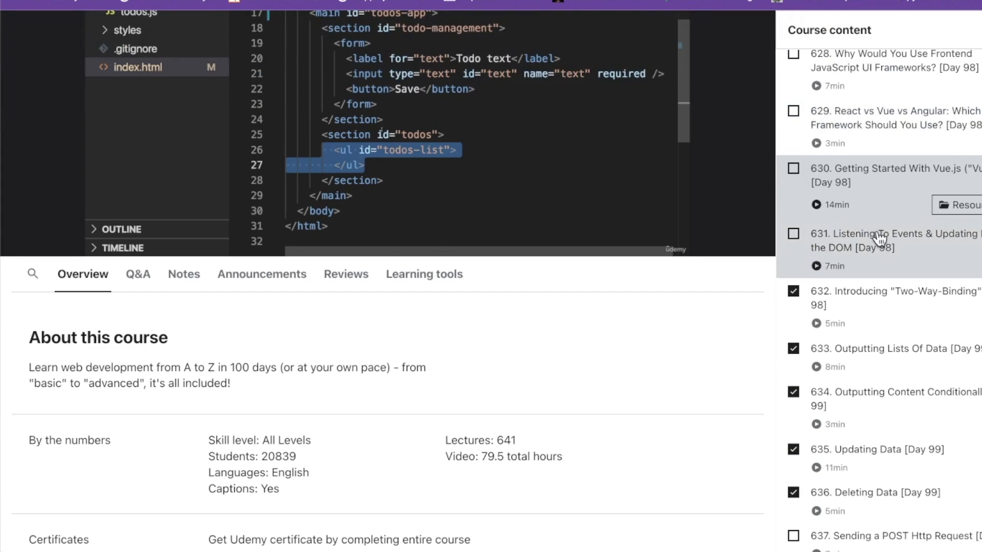
pyautogui.scroll(-3)
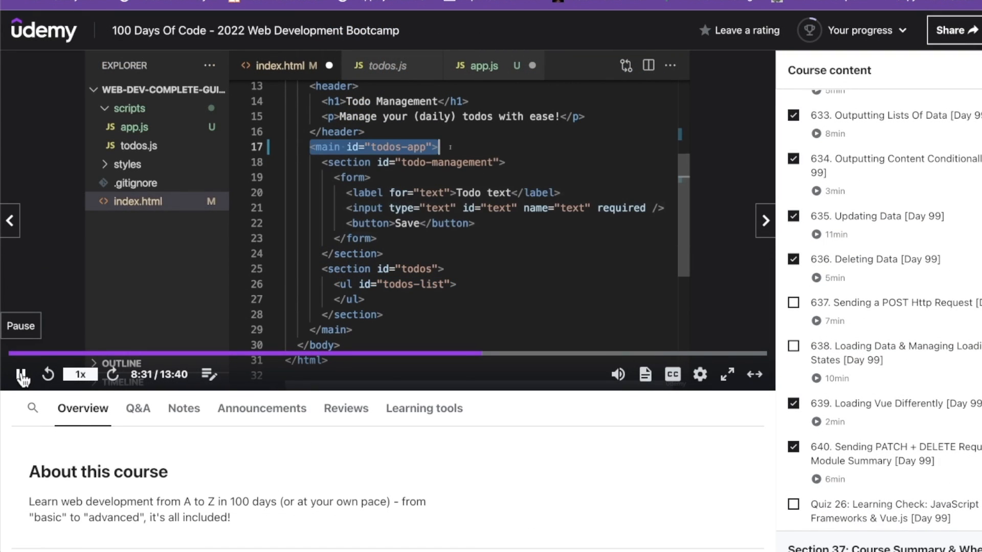
pyautogui.click(22, 374)
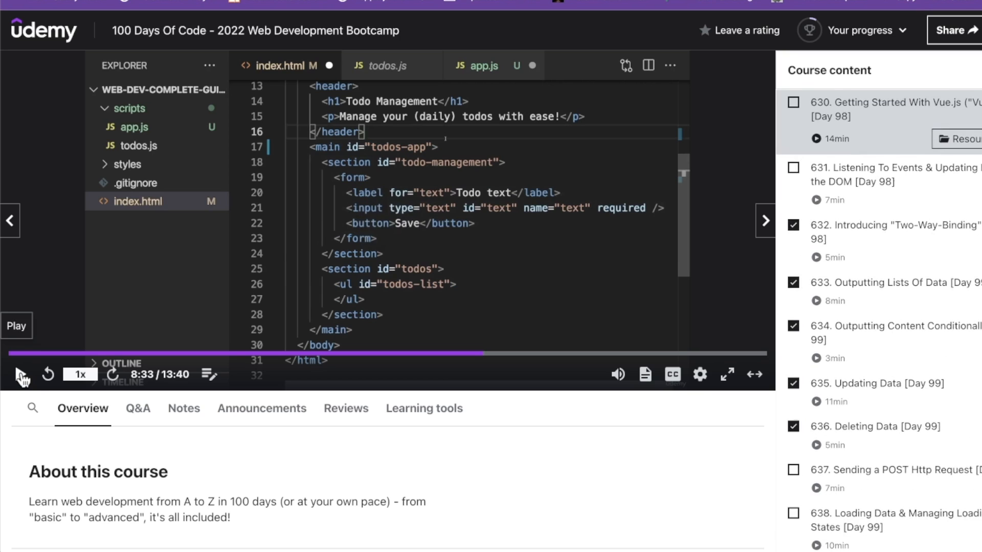
pyautogui.scroll(-3)
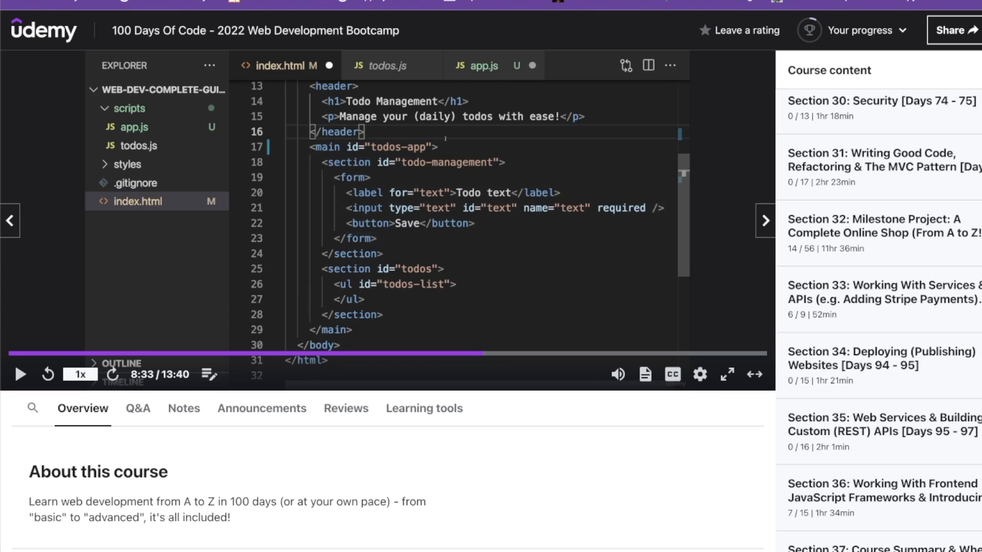
pyautogui.scroll(-3)
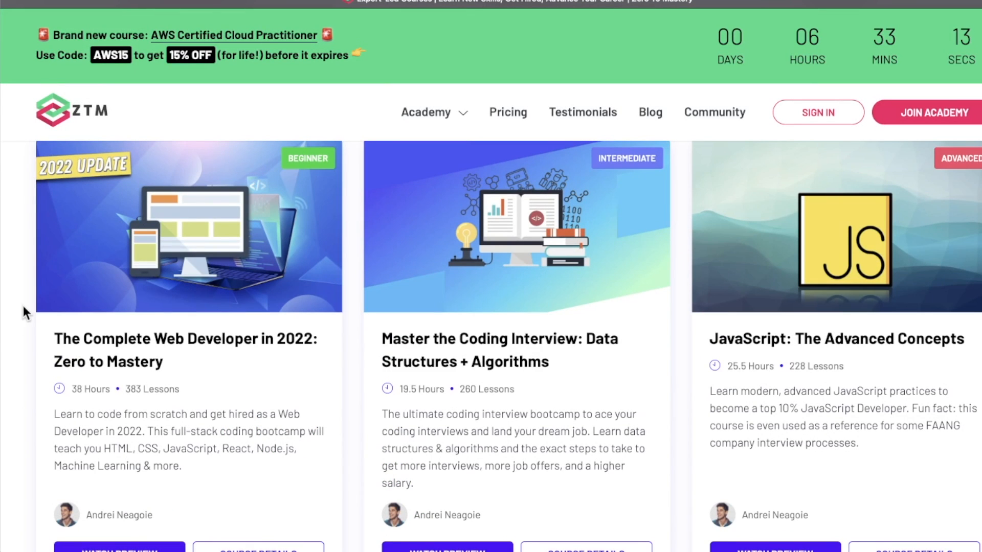
# Review Zero To Mastery's $39 monthly, $279 yearly and $999 lifetime membership plans.
pyautogui.click(507, 112)
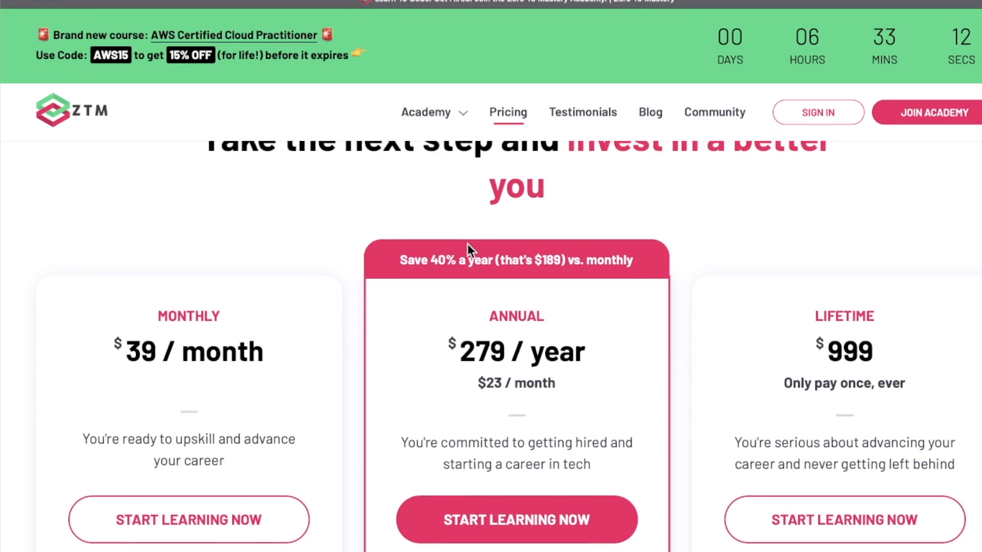
pyautogui.scroll(-3)
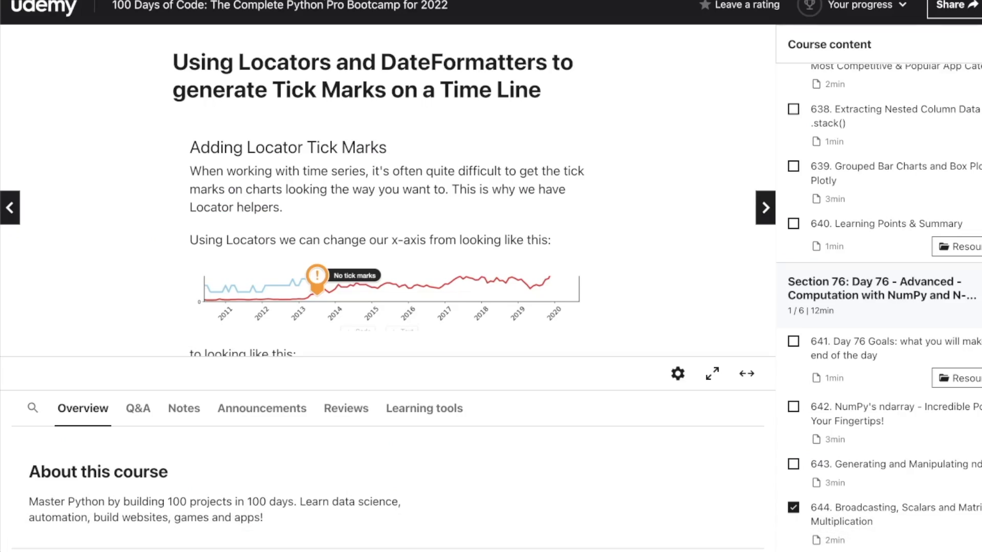
pyautogui.moveTo(145, 280)
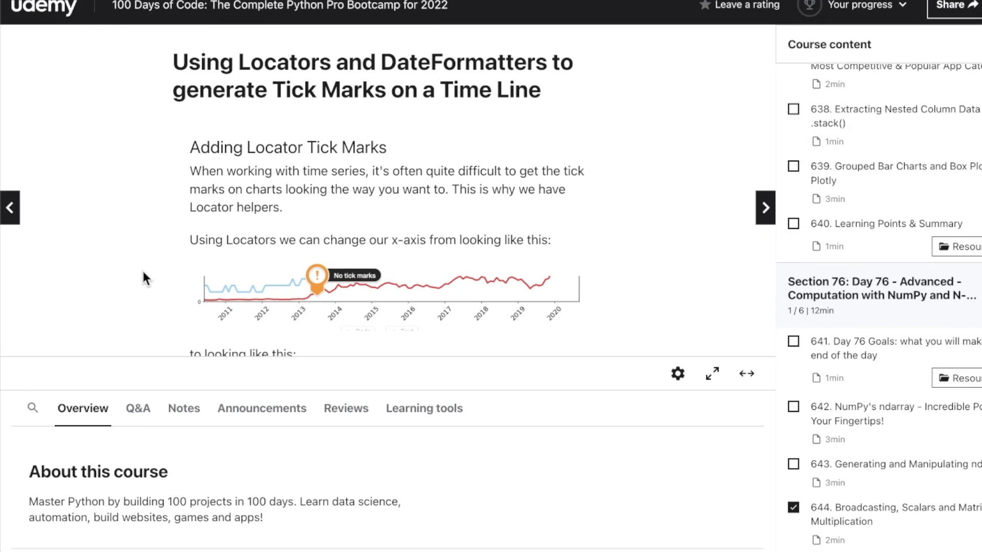
pyautogui.moveTo(169, 101)
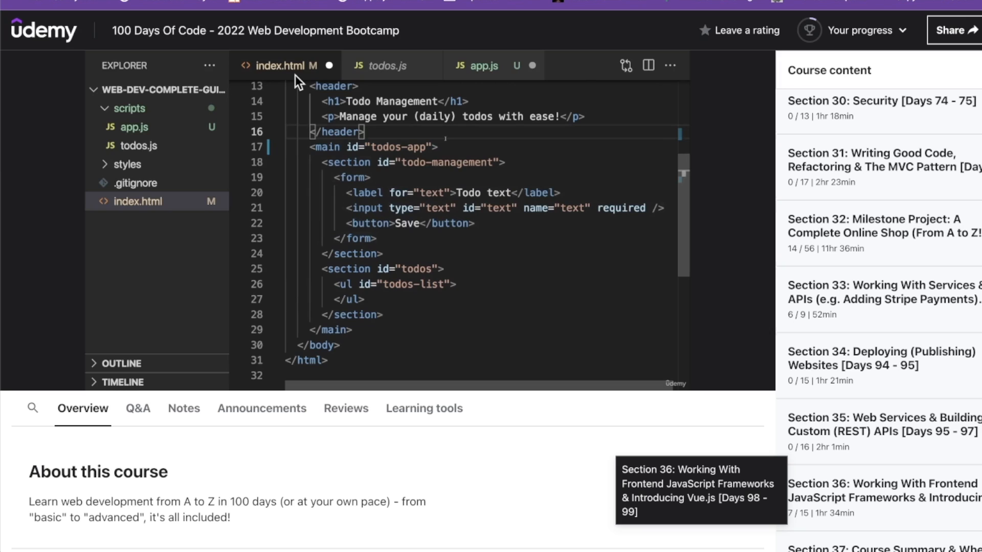
pyautogui.moveTo(409, 449)
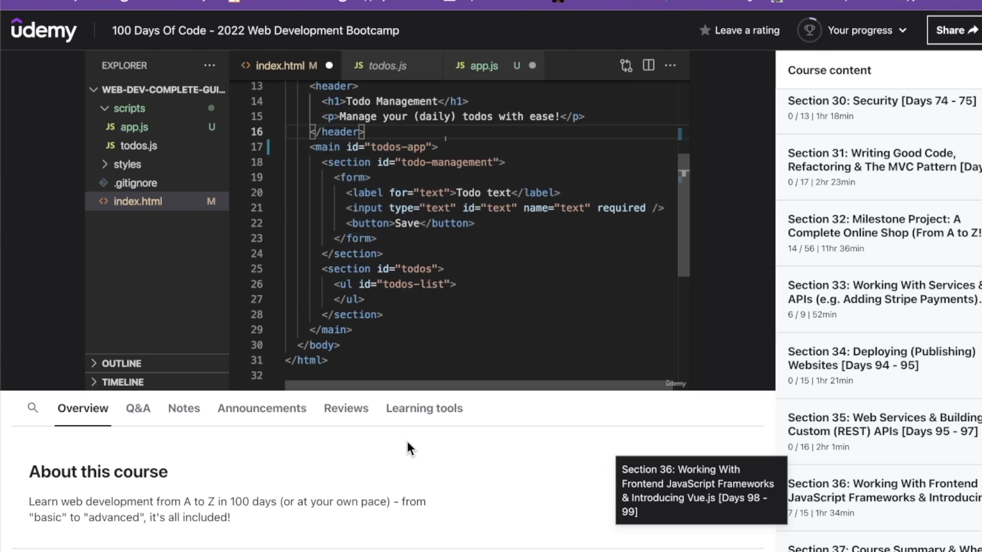